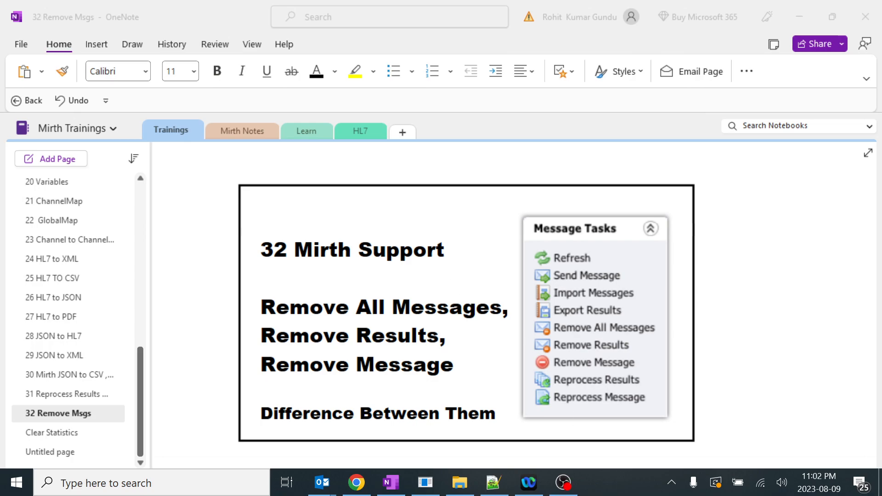
- Highlight the Remove All Messages, Remove Results and Remove Message lines on the slide
double_click(322, 250)
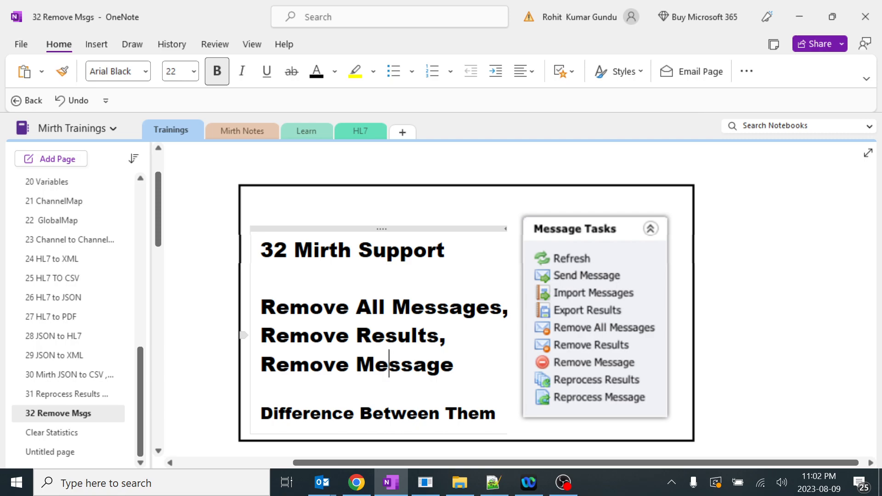
drag(260, 307, 454, 364)
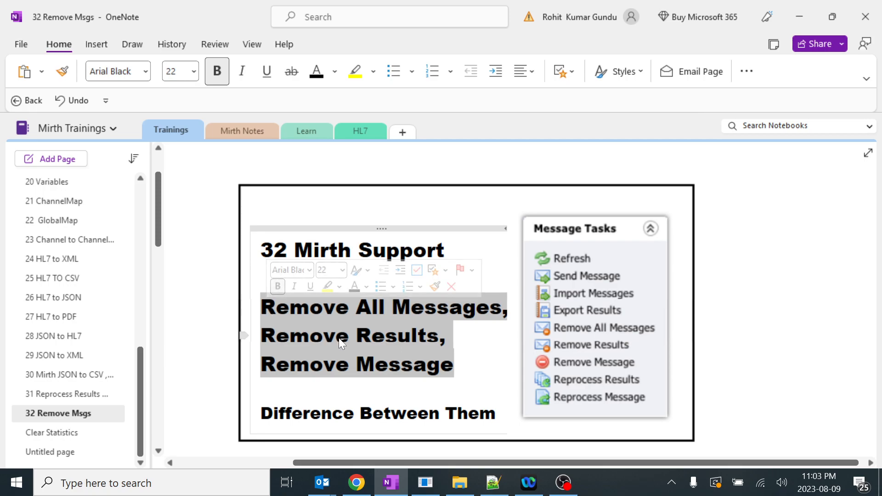
click(461, 307)
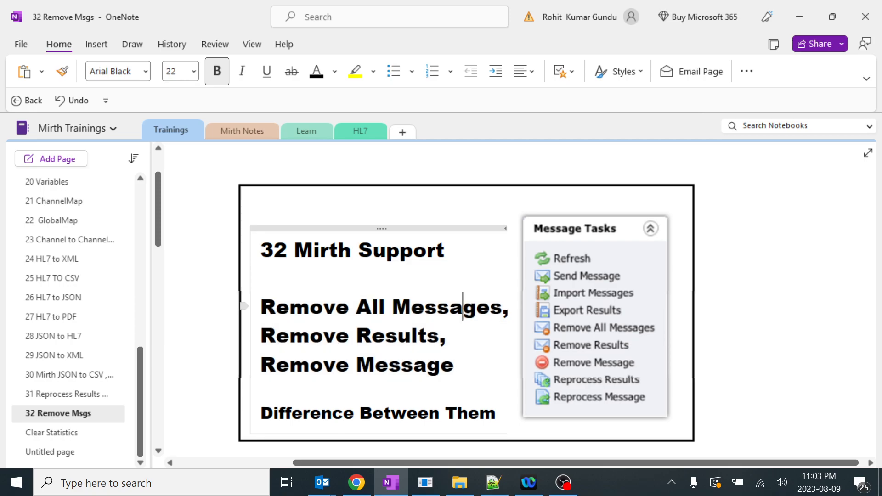
double_click(384, 307)
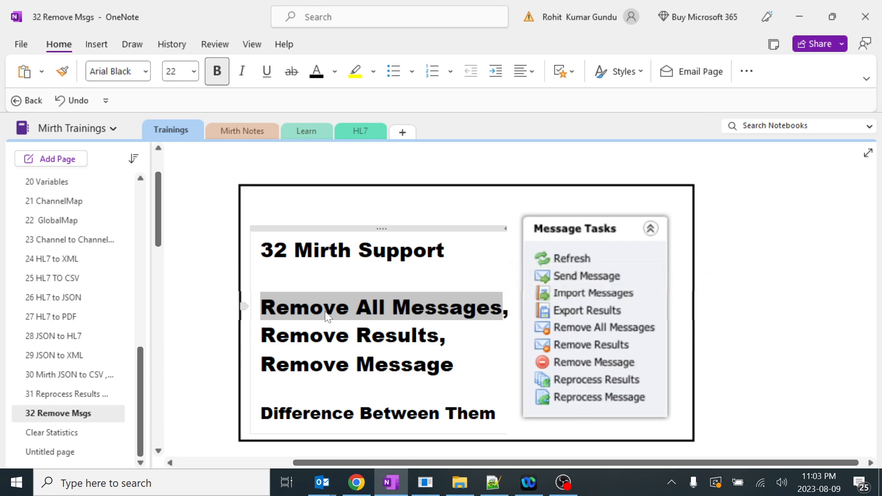
mouse_move(408, 314)
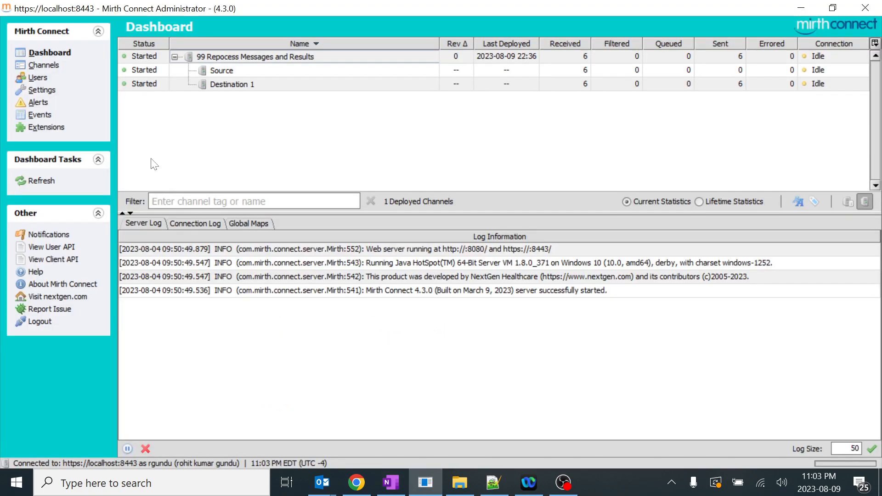
- Change the 99 channel's source transformer so PID.5.1 is set to " kumble" instead of " Sachin"
click(45, 65)
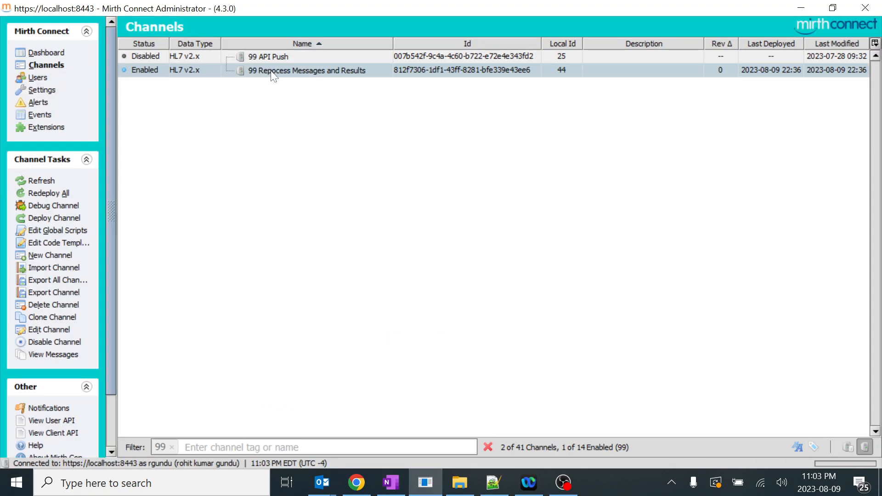
double_click(306, 70)
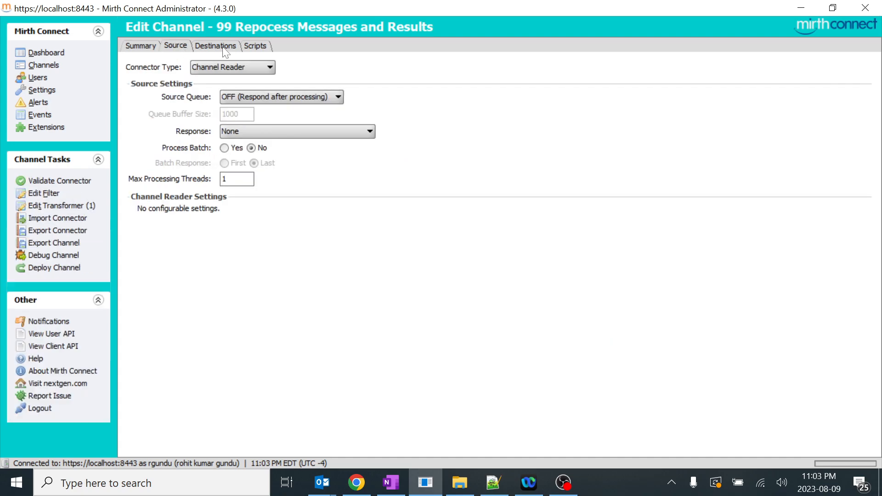
click(215, 46)
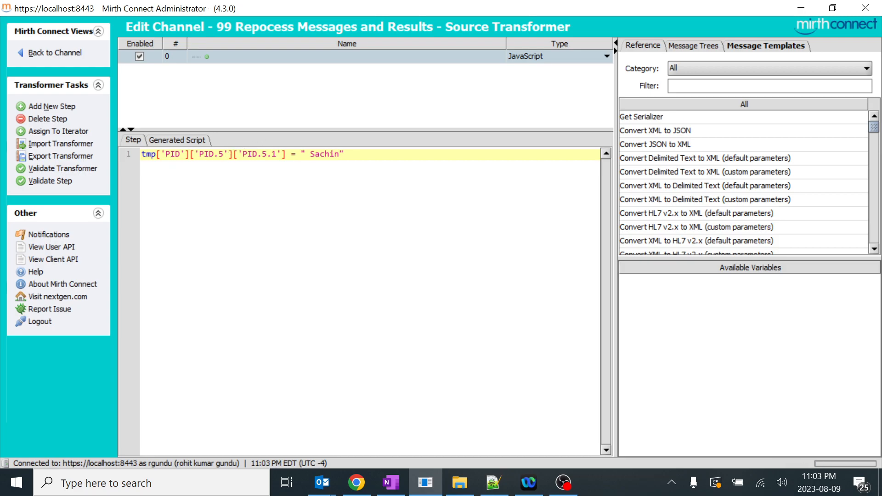
double_click(325, 153)
text(kumble)
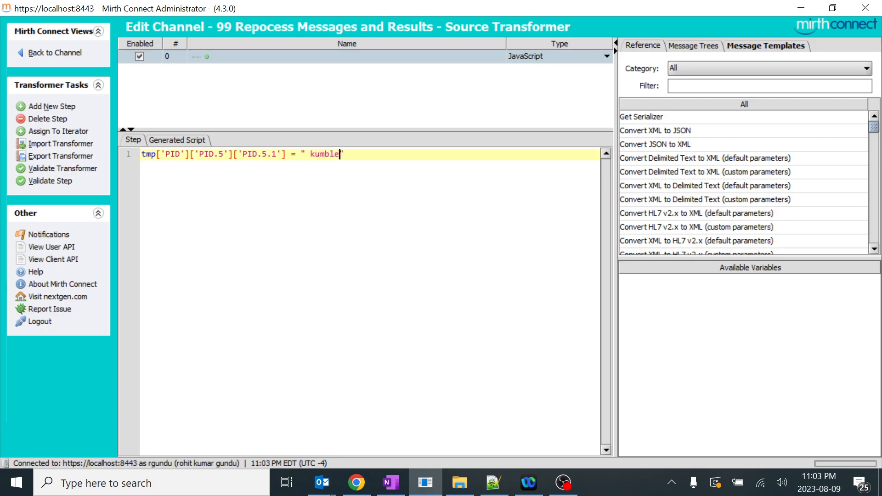
- Redeploy the edited 99 Repocess Messages and Results channel
click(55, 52)
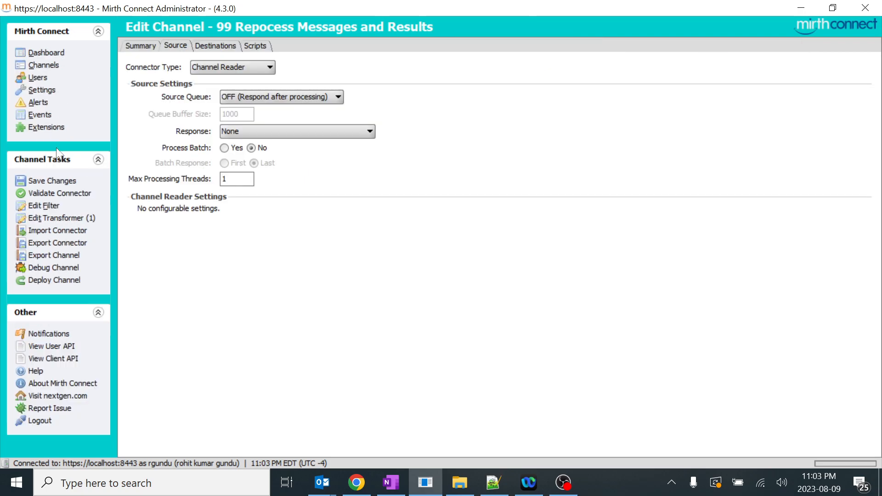
click(54, 280)
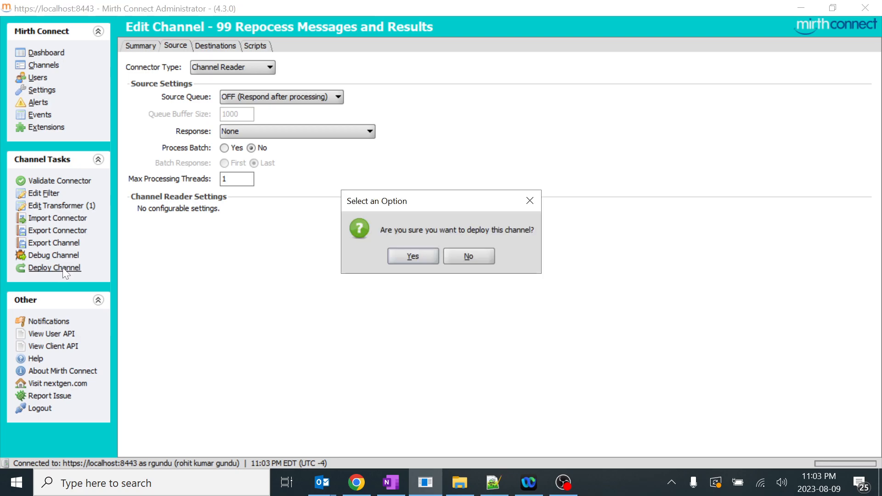
click(412, 256)
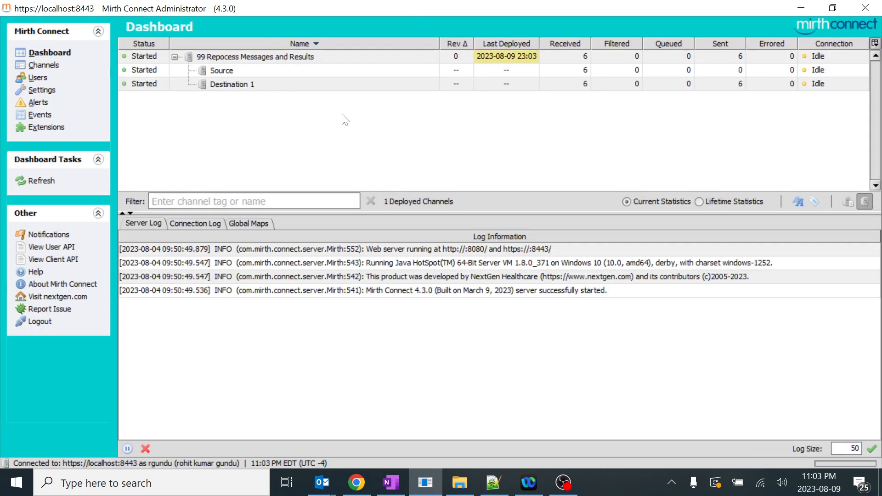
mouse_move(246, 53)
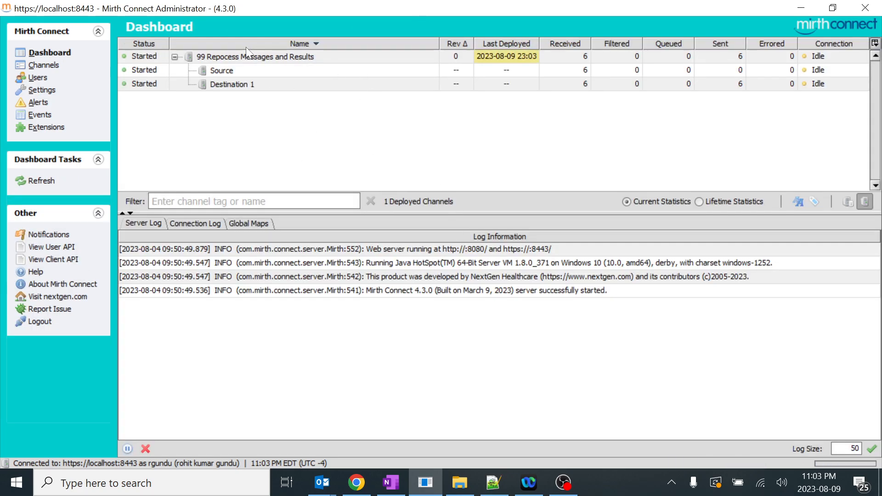
mouse_move(769, 99)
text(s)
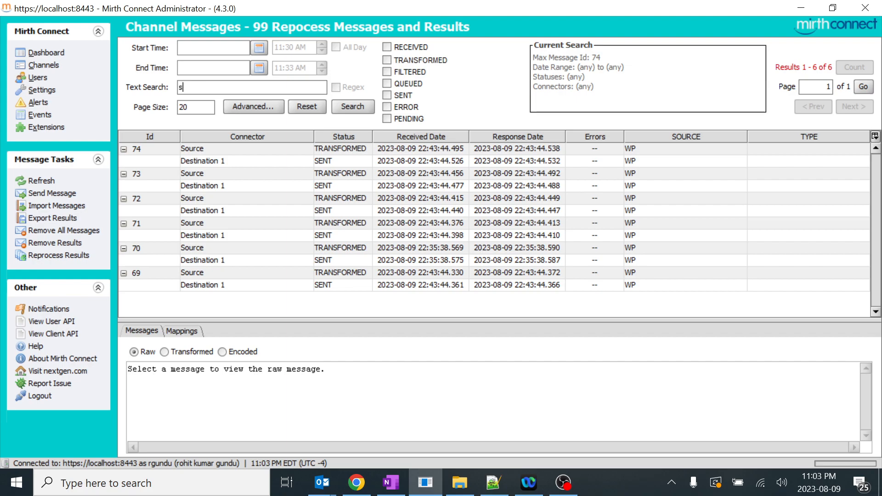
- Search the channel's messages for sachin, clear the filter, then send a new test message
text(achin)
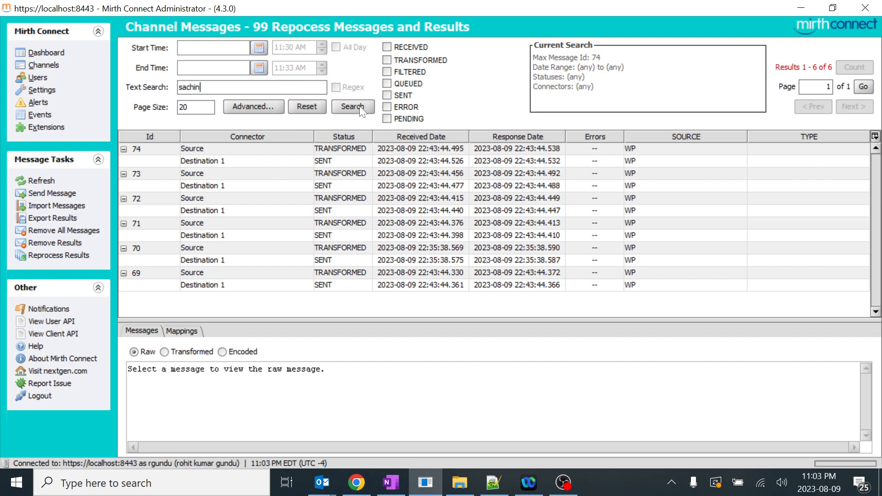
click(352, 107)
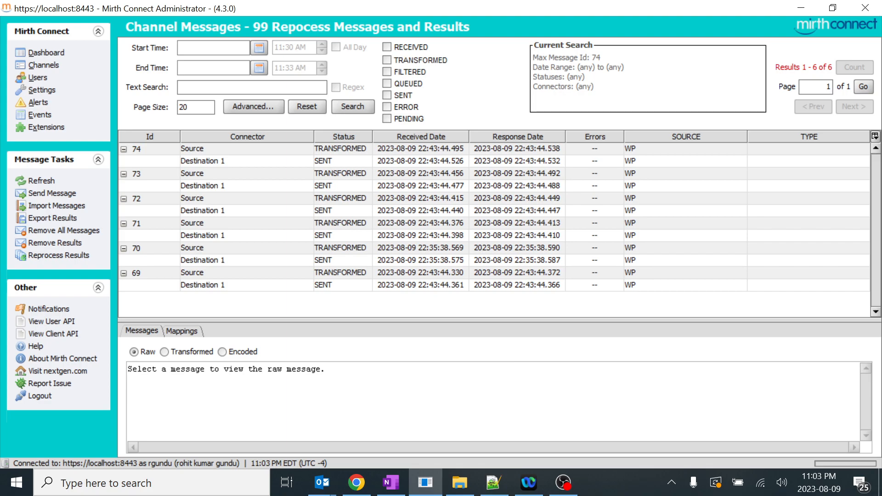
click(493, 483)
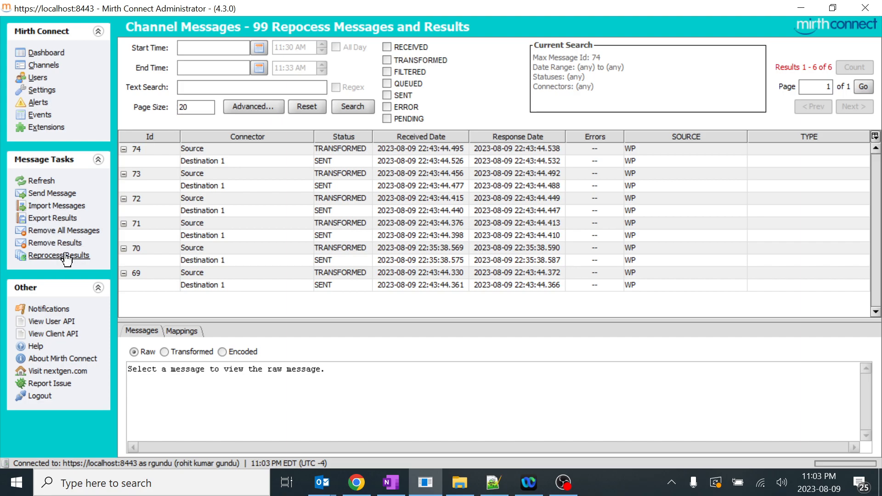
mouse_move(55, 193)
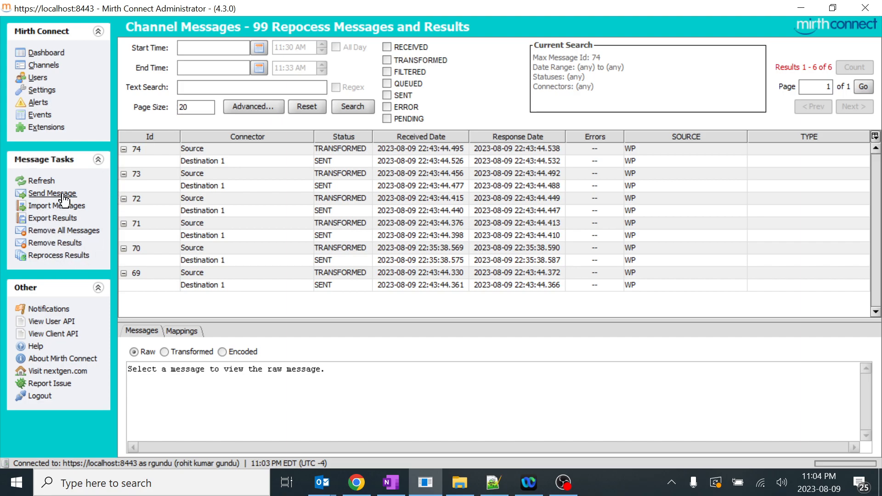
click(52, 193)
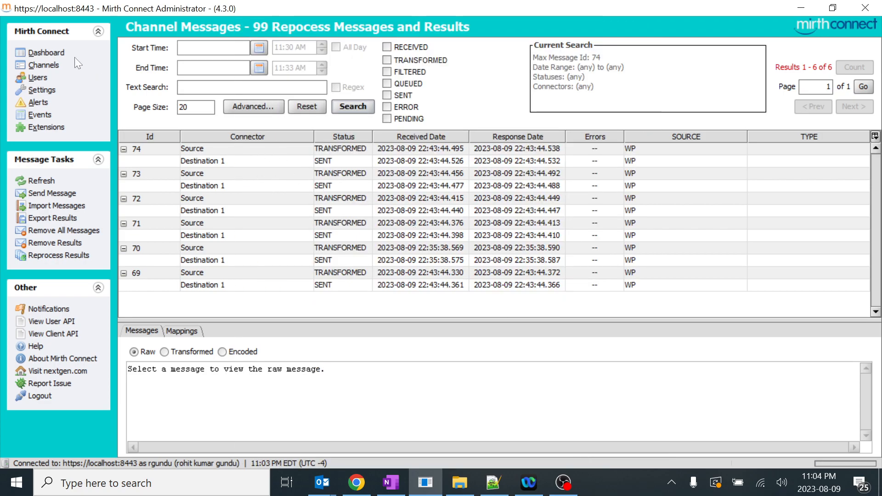
- View the encoded content of the newest message 75 showing kumble in PID.5.1
click(49, 53)
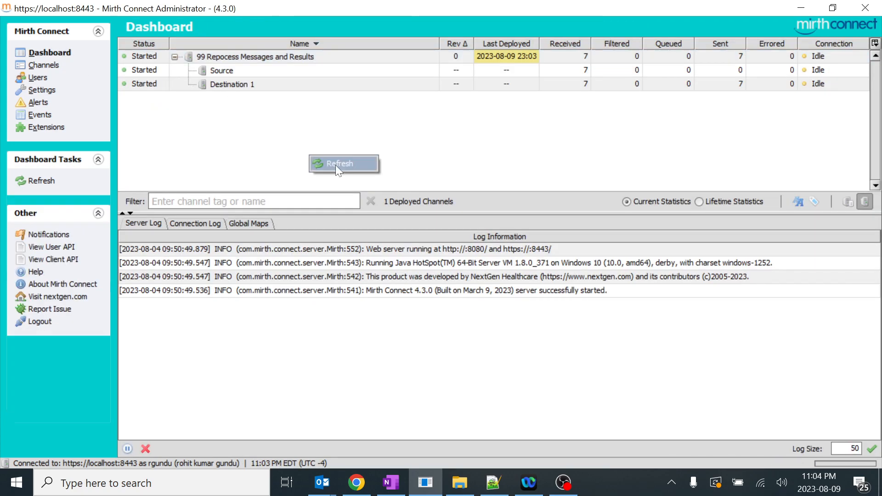
double_click(254, 56)
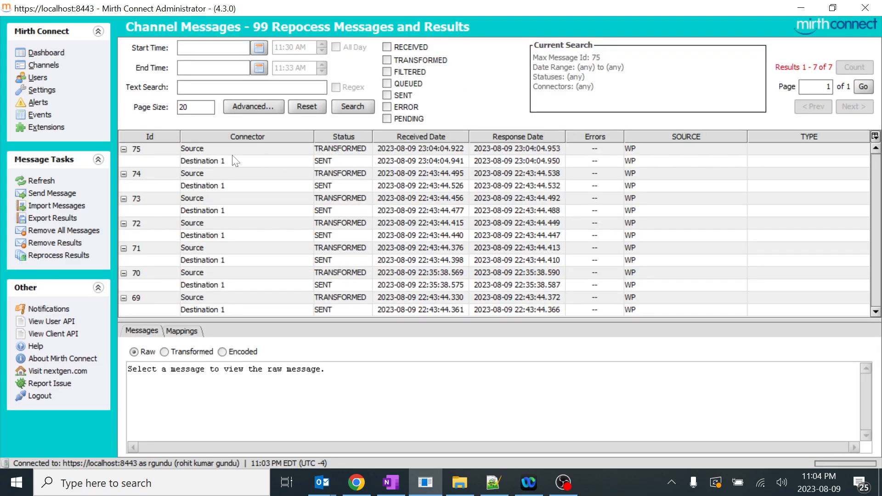
click(192, 148)
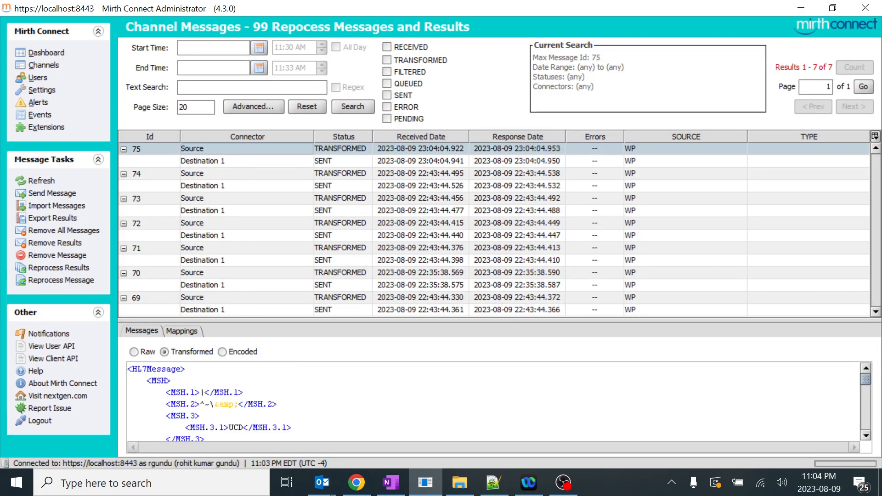
click(223, 352)
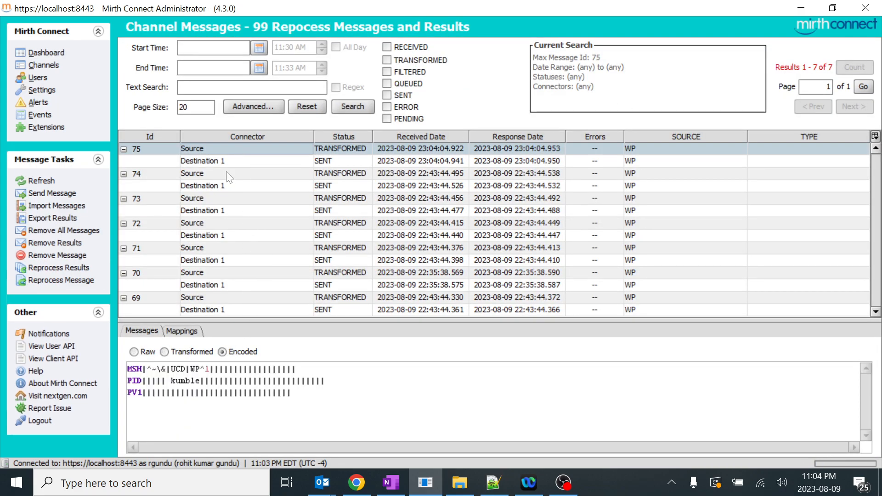
mouse_move(599, 203)
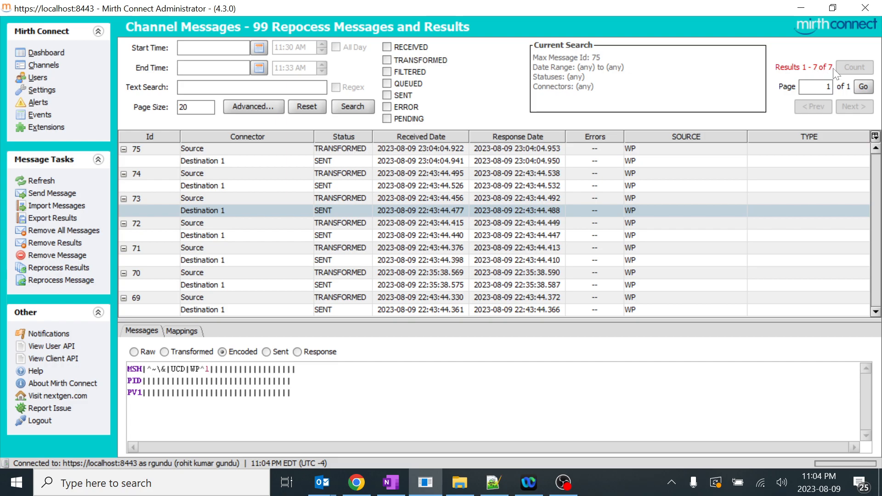
- Inspect the older message 69 and its destination result for comparison
click(252, 86)
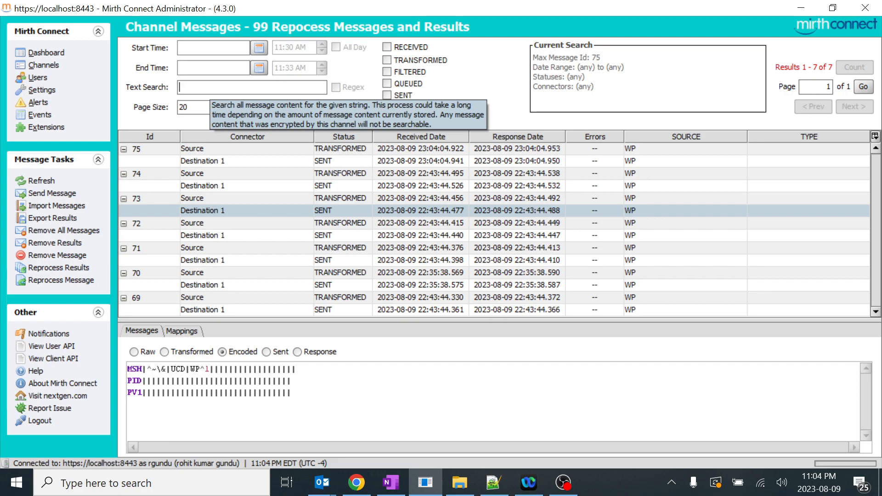
click(191, 296)
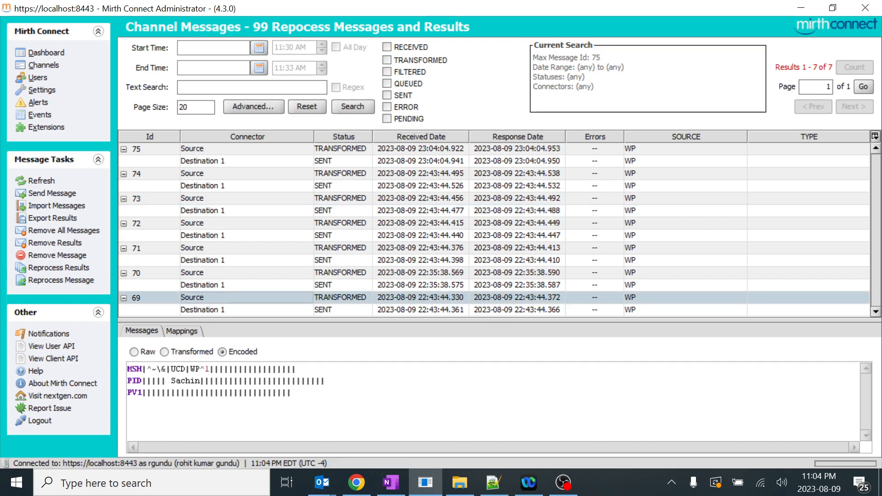
click(202, 310)
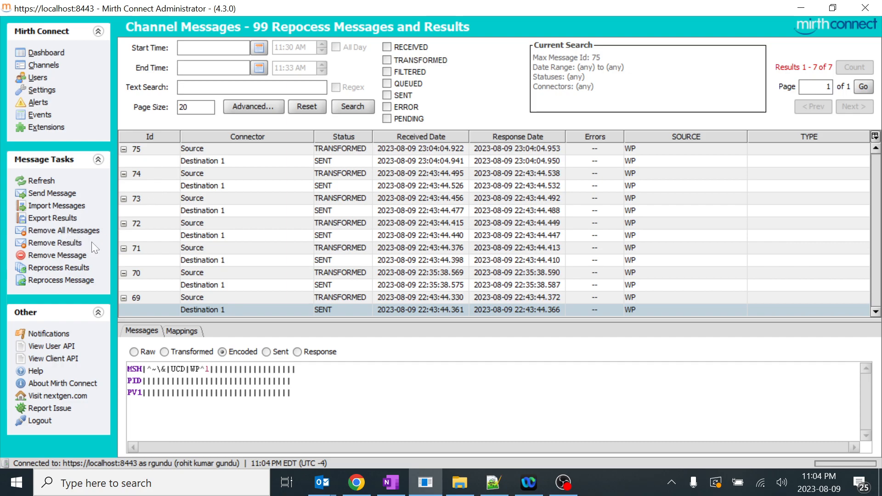
mouse_move(277, 150)
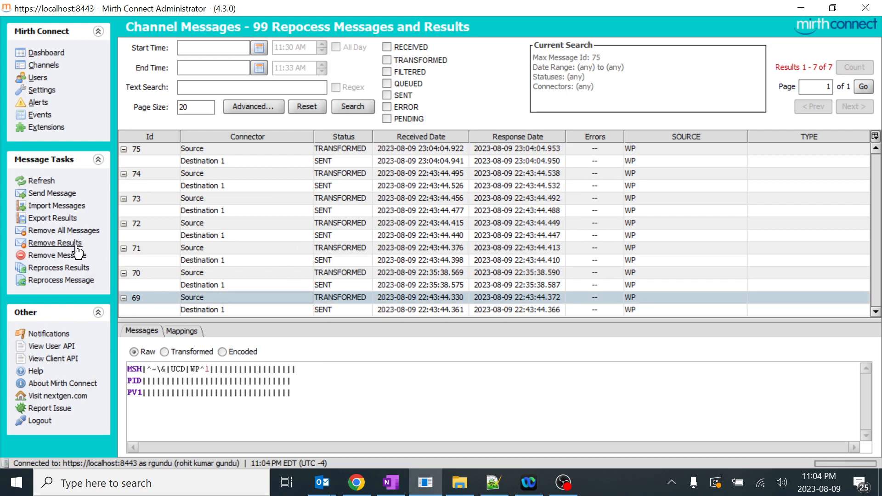
mouse_move(176, 297)
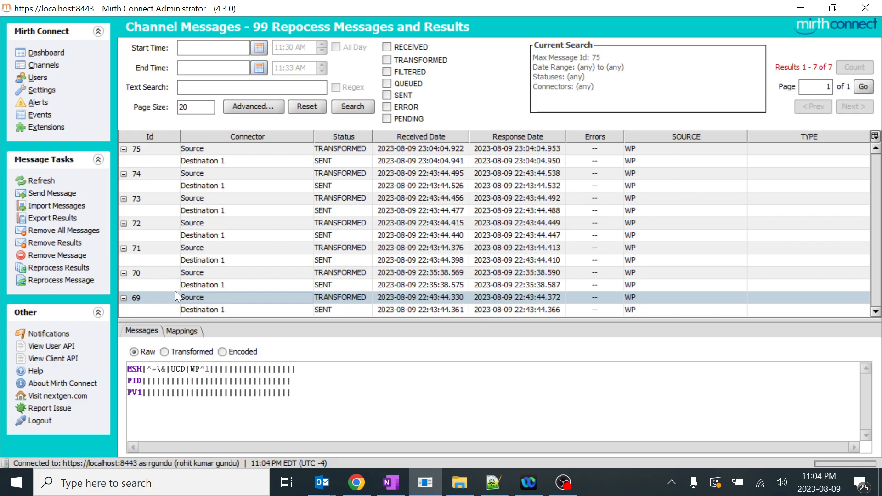
mouse_move(97, 263)
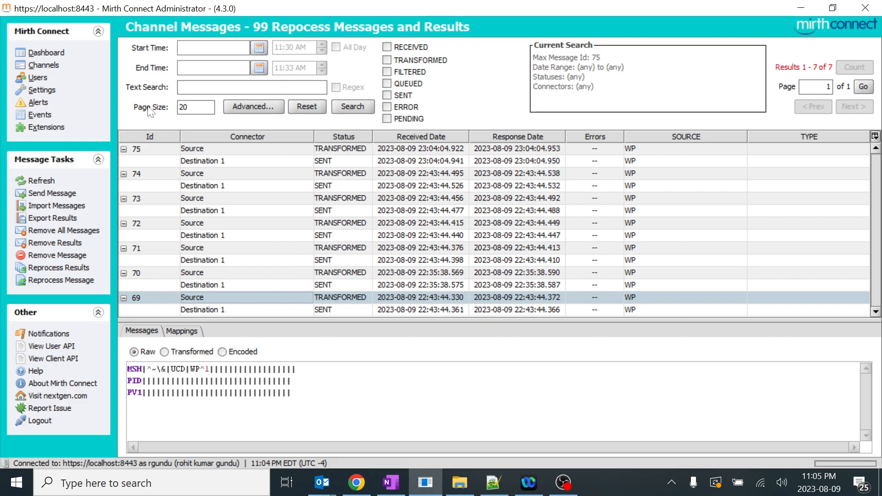
- Inspect message 73's destination content, then show message 69's raw source message
click(246, 210)
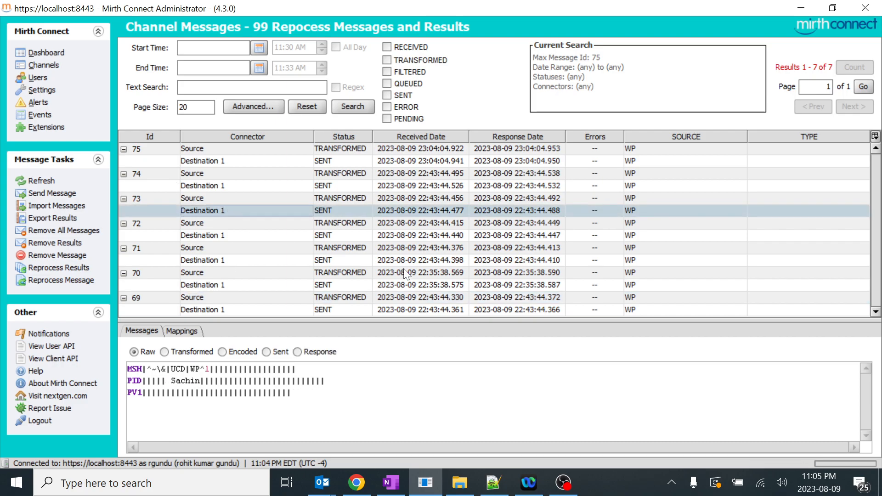
click(47, 52)
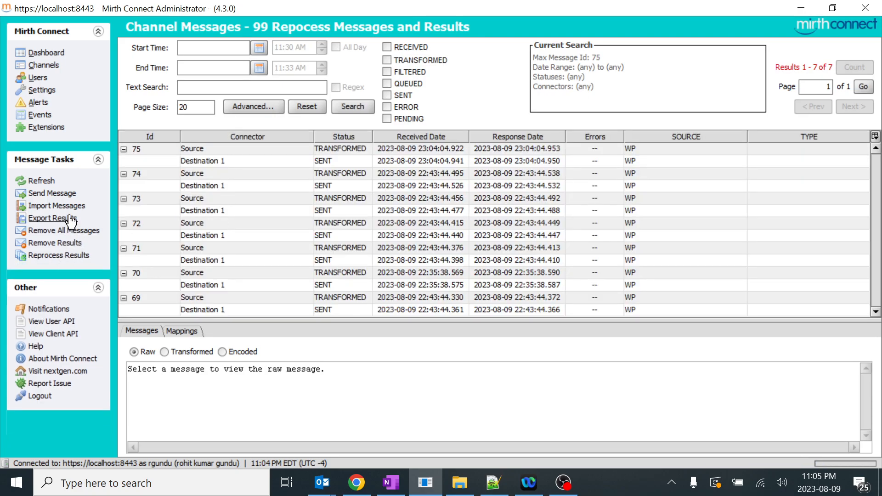
mouse_move(303, 244)
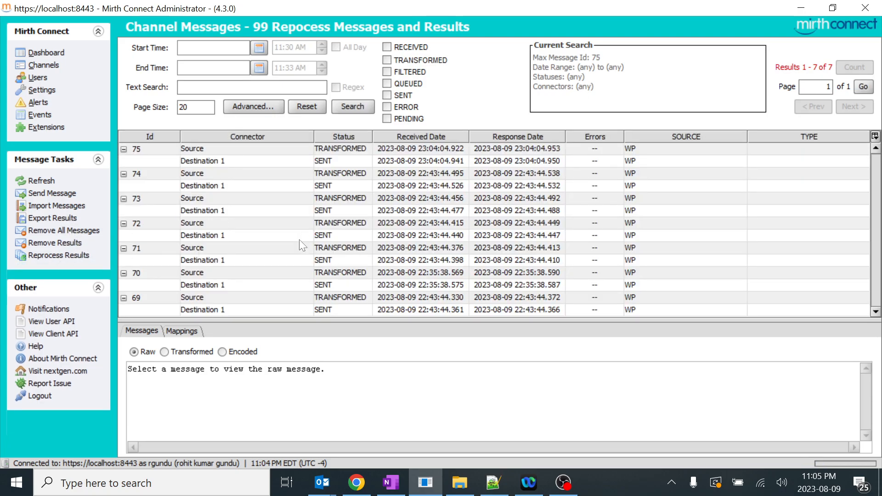
mouse_move(194, 297)
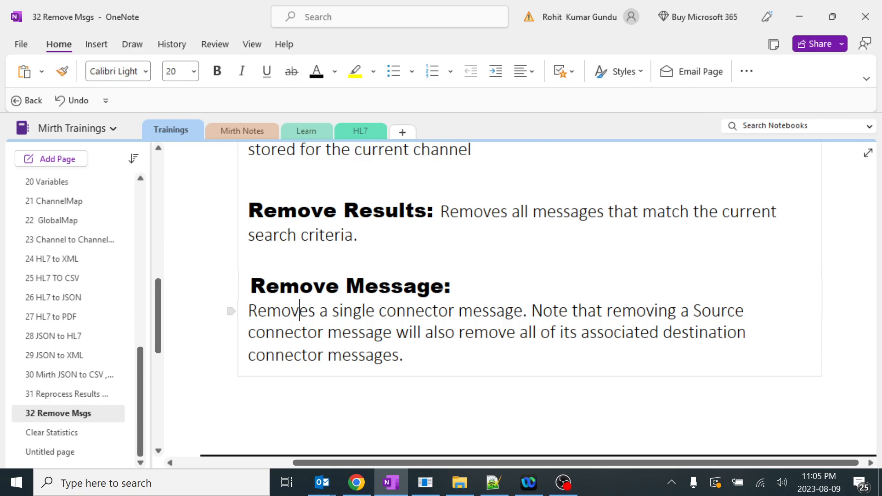
double_click(357, 310)
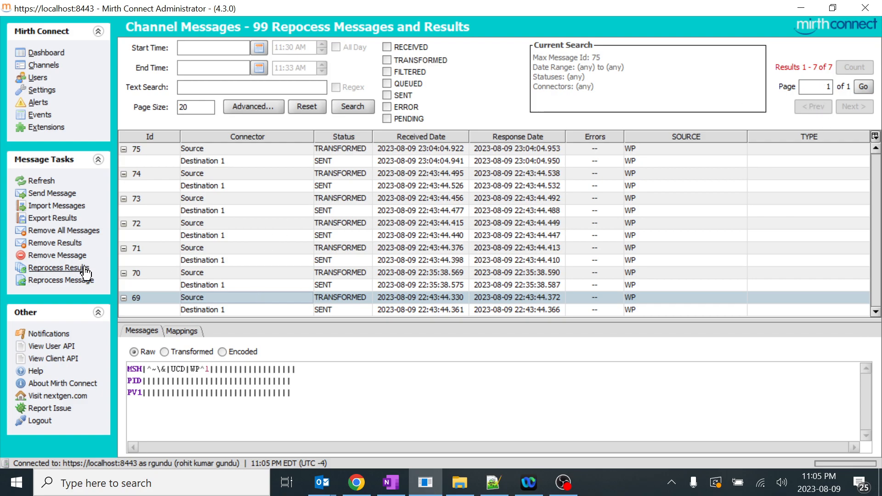
click(56, 254)
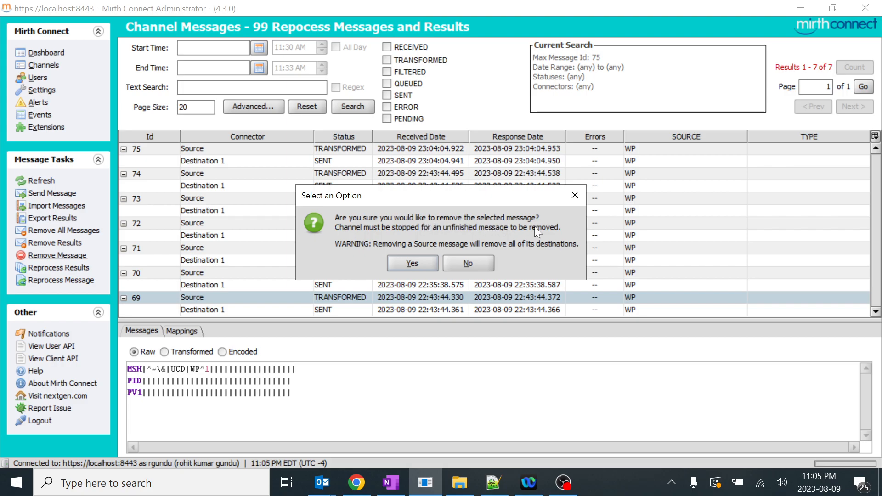
mouse_move(427, 259)
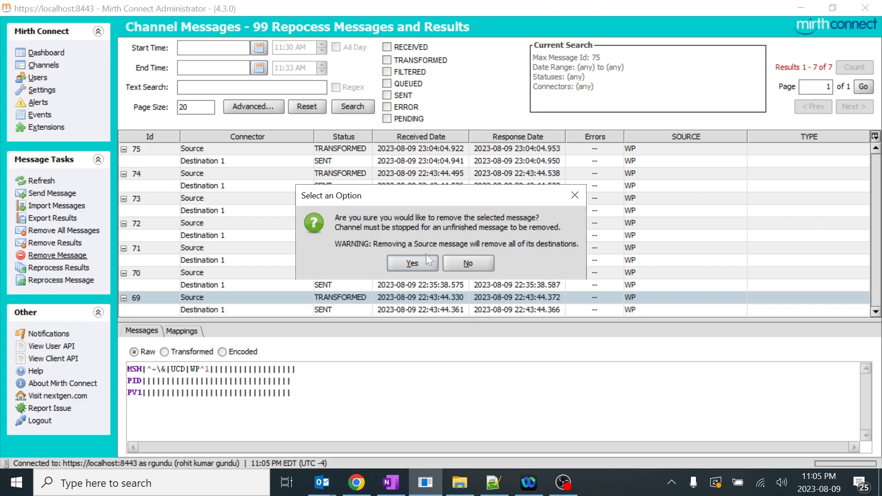
mouse_move(391, 251)
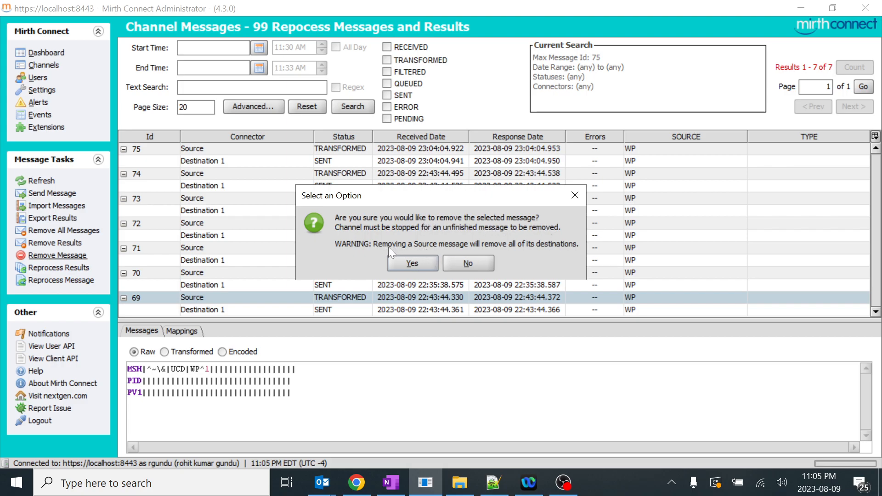
mouse_move(533, 257)
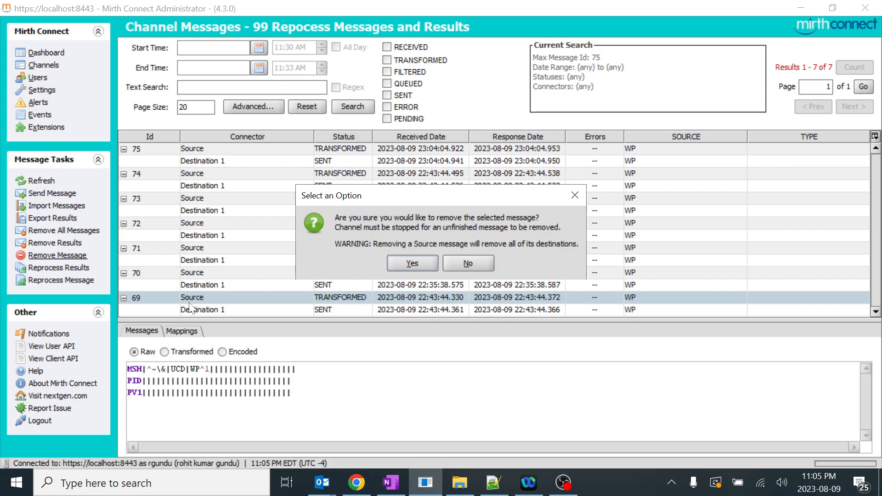
click(467, 263)
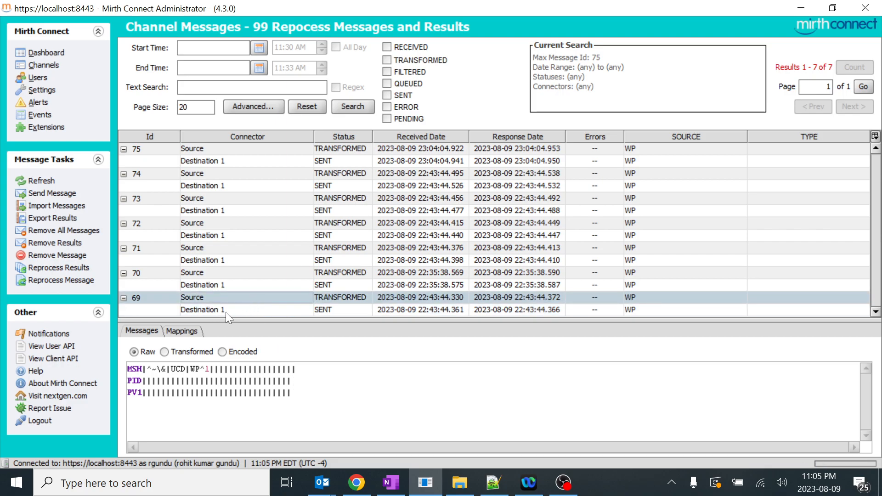
click(124, 298)
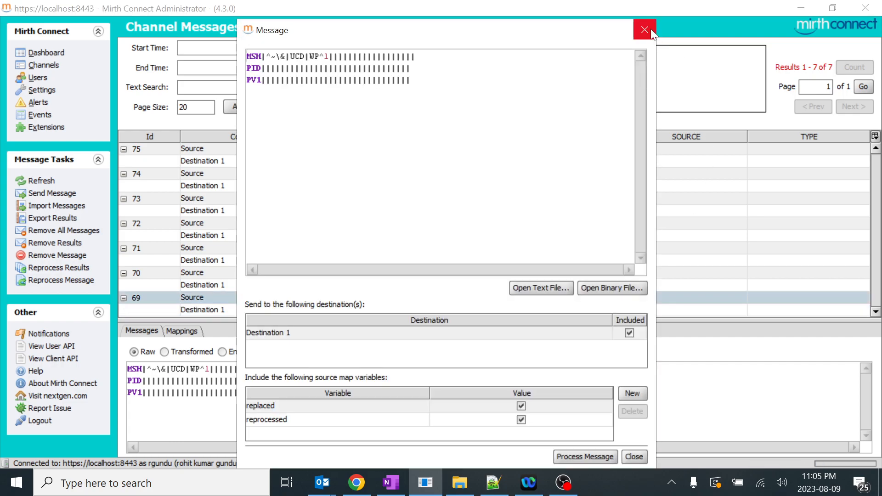
click(644, 29)
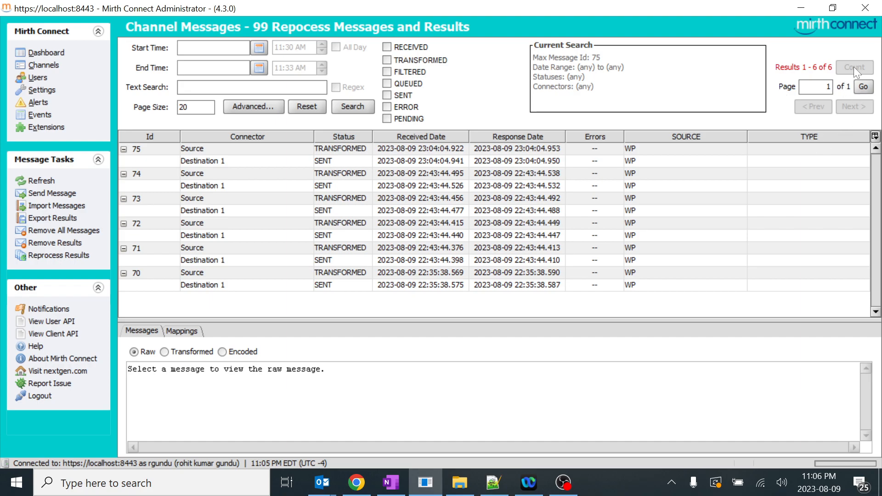
mouse_move(835, 76)
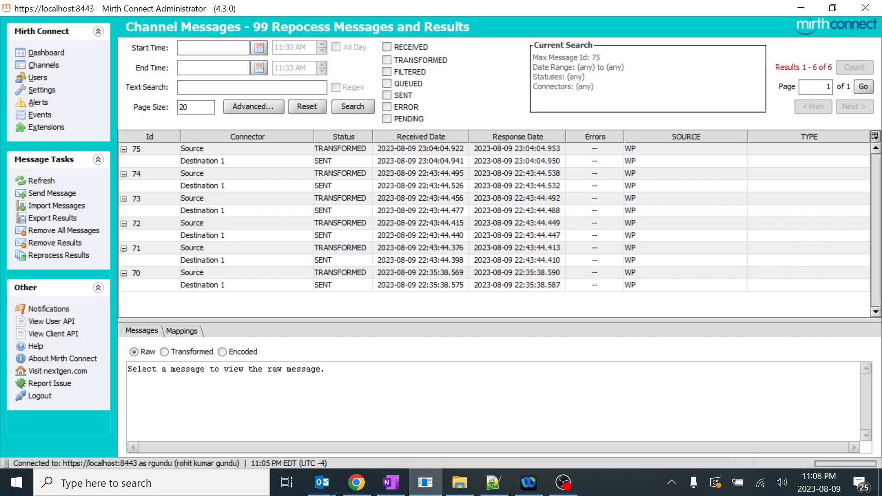
- Filter the message list for sachin (four matches), then for kumble (only message 75)
text(sachin)
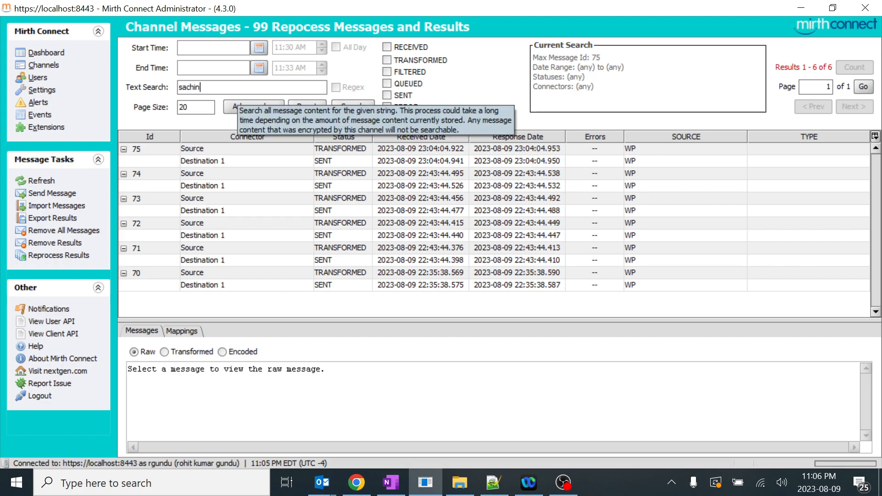
click(352, 107)
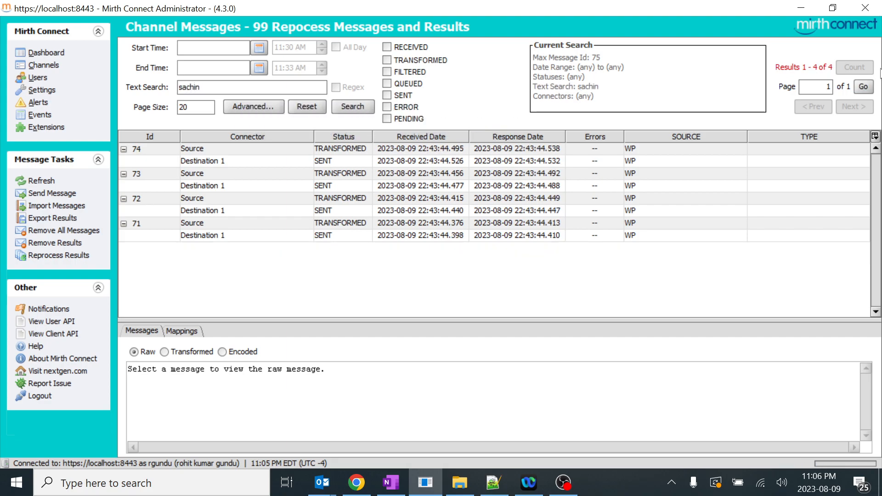
triple_click(252, 86)
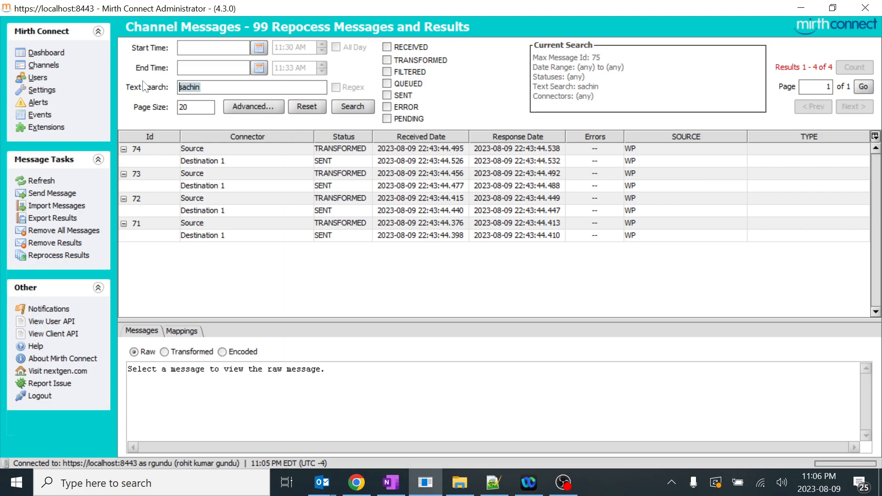
text(kumble)
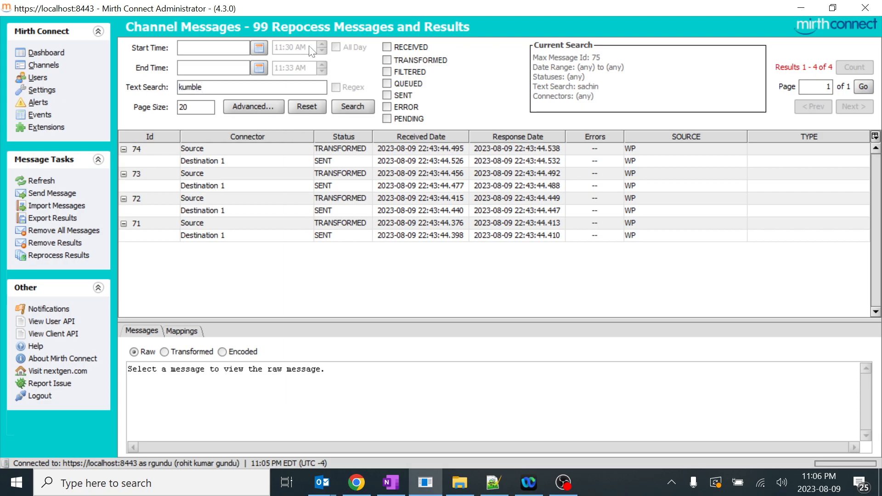
click(353, 107)
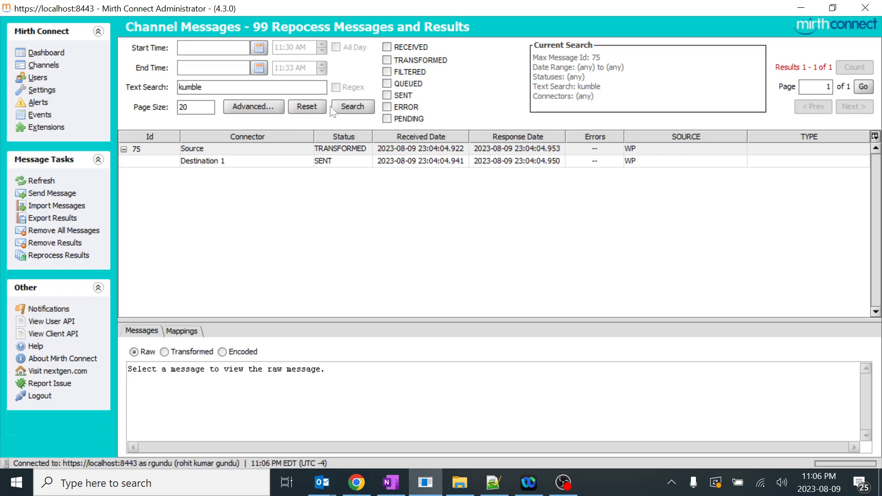
click(389, 483)
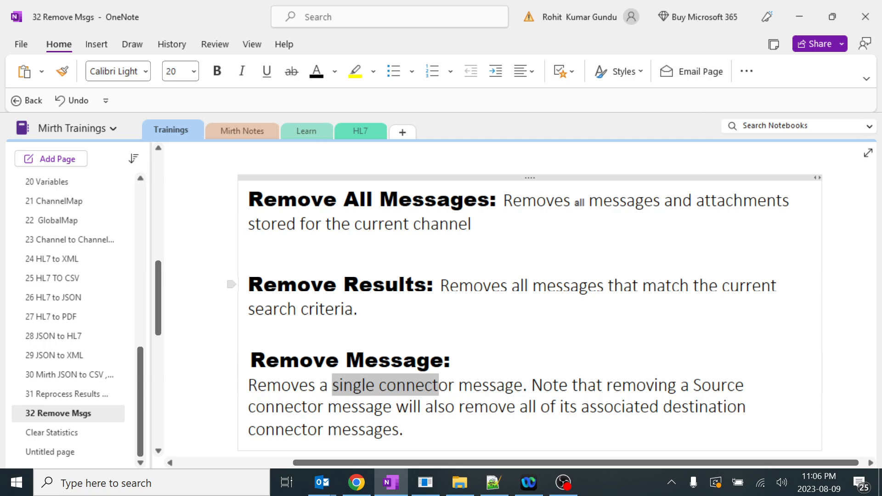
- Return from the OneNote notes to the Mirth message list filtered to kumble
double_click(386, 285)
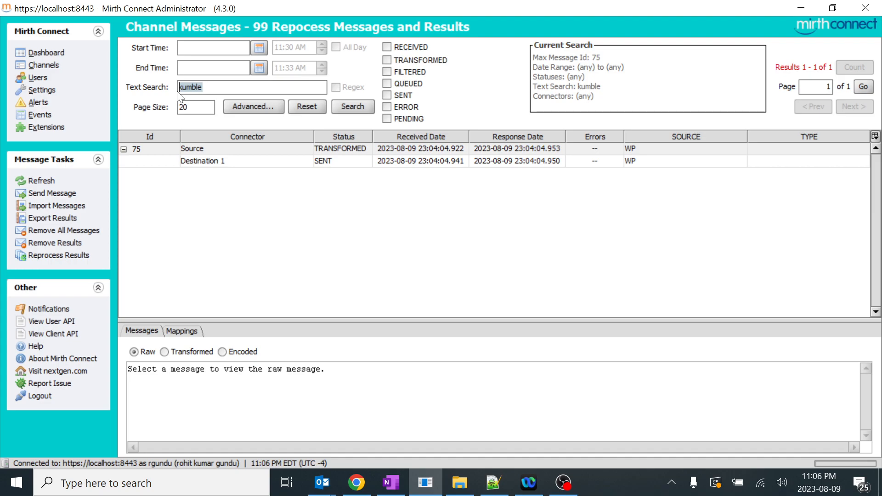
- Filter the message list to sachin, showing the four matching messages 71 through 74
text(sachin)
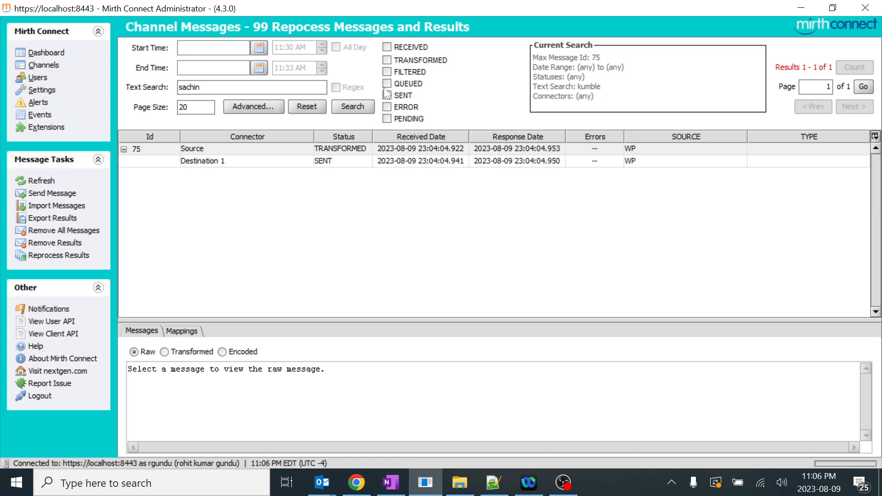
click(352, 107)
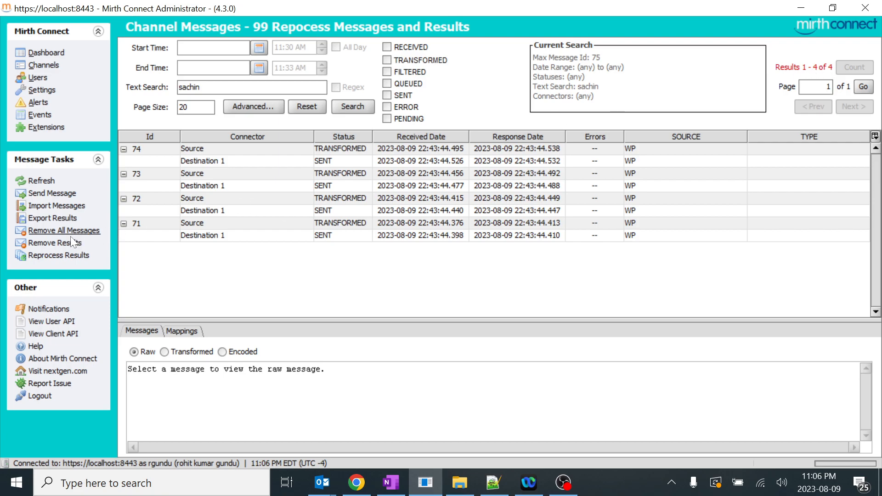
mouse_move(56, 243)
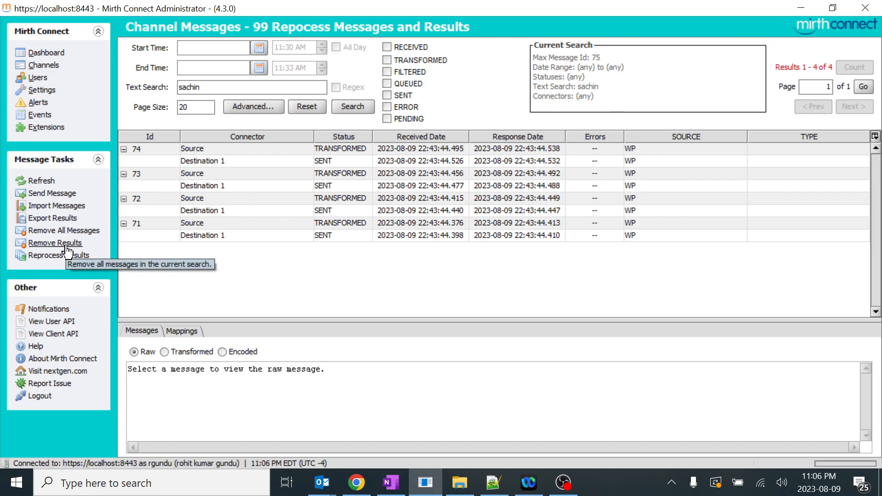
click(50, 53)
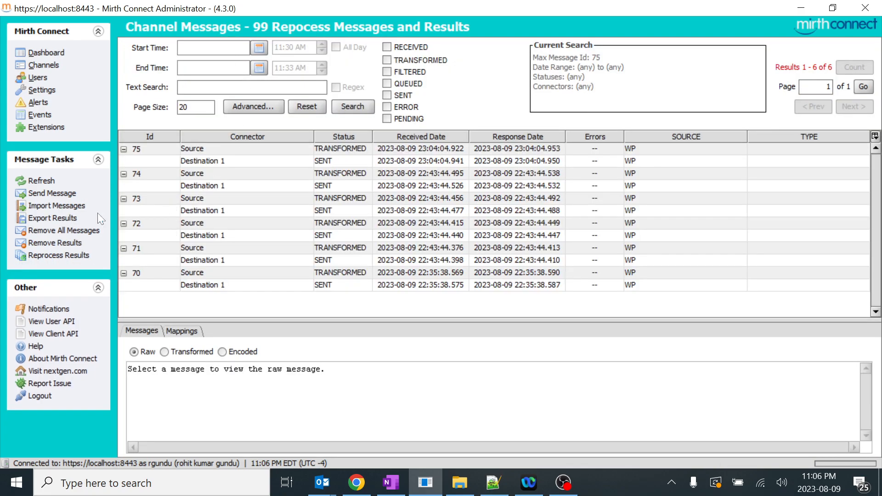
mouse_move(54, 242)
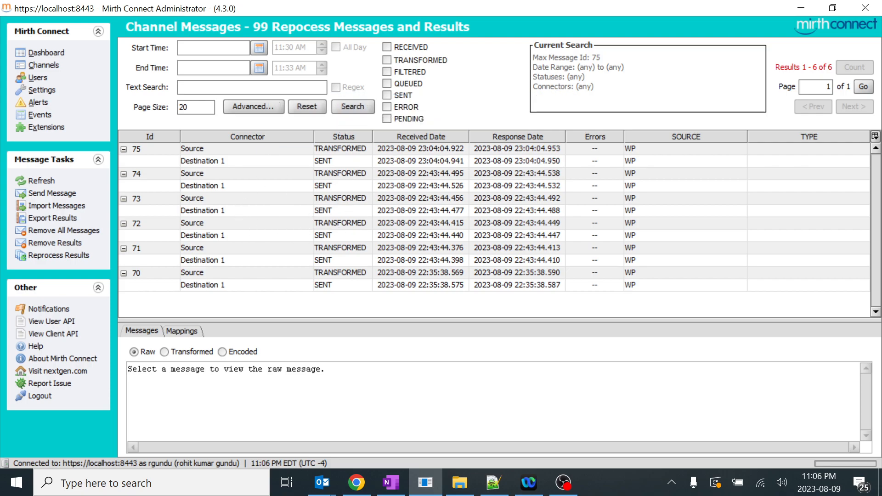
mouse_move(382, 182)
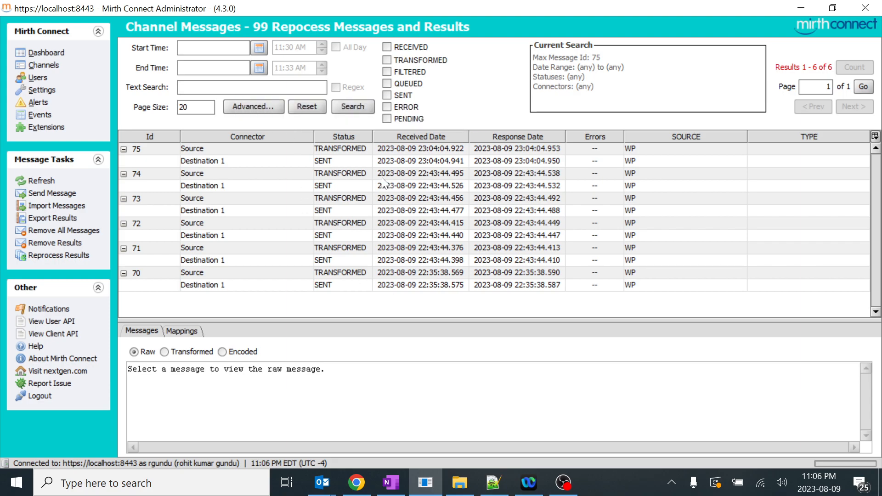
mouse_move(812, 73)
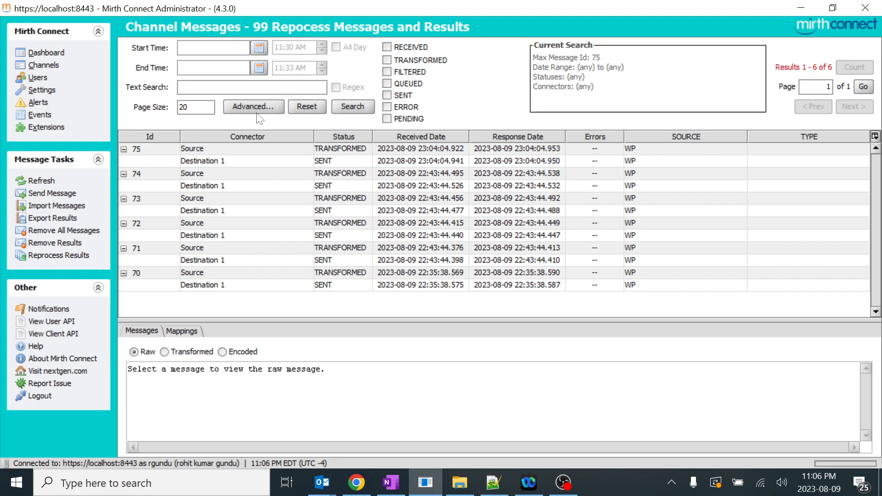
text(sad)
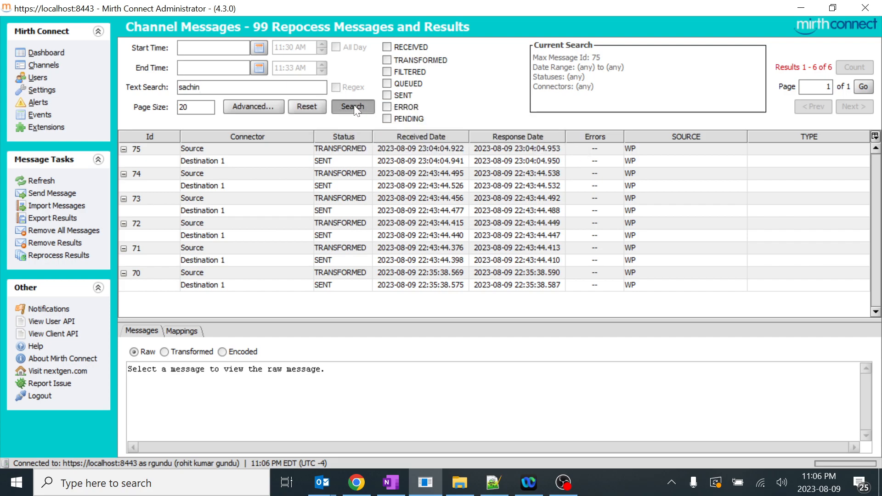
click(352, 106)
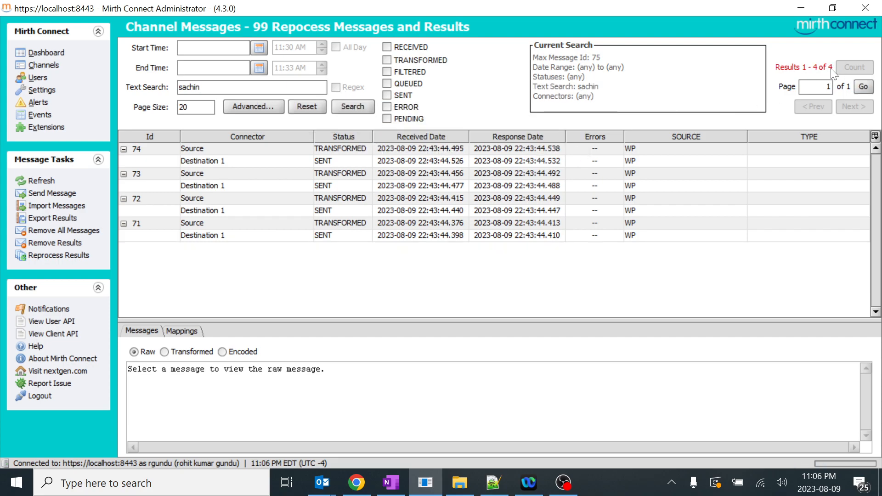
mouse_move(54, 243)
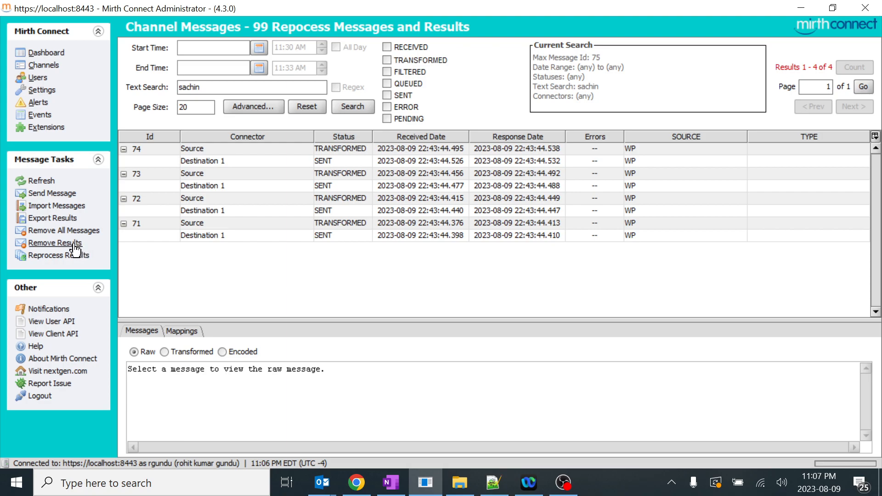
- Remove Results for the sachin search, confirming with REMOVEALL to delete messages 71 through 74
click(54, 243)
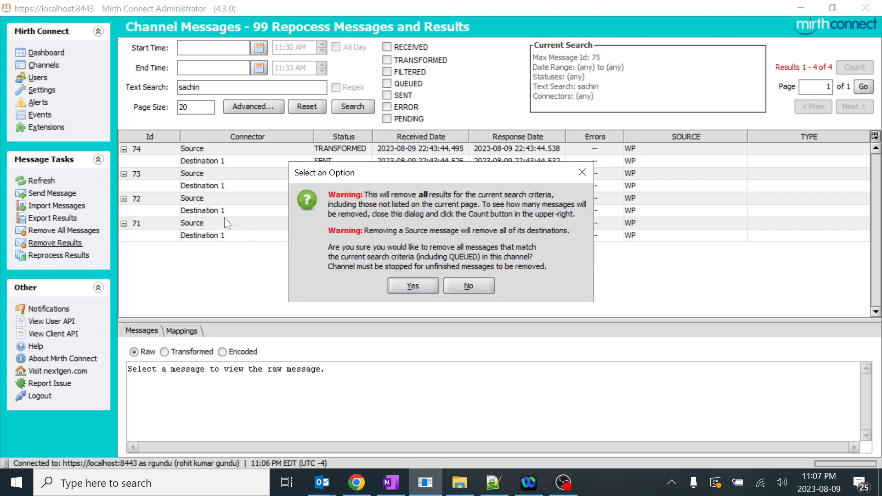
mouse_move(392, 209)
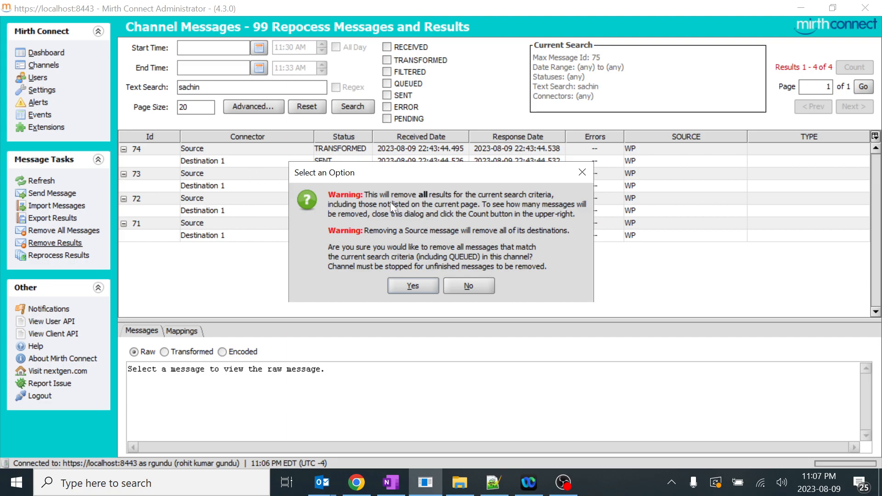
mouse_move(497, 207)
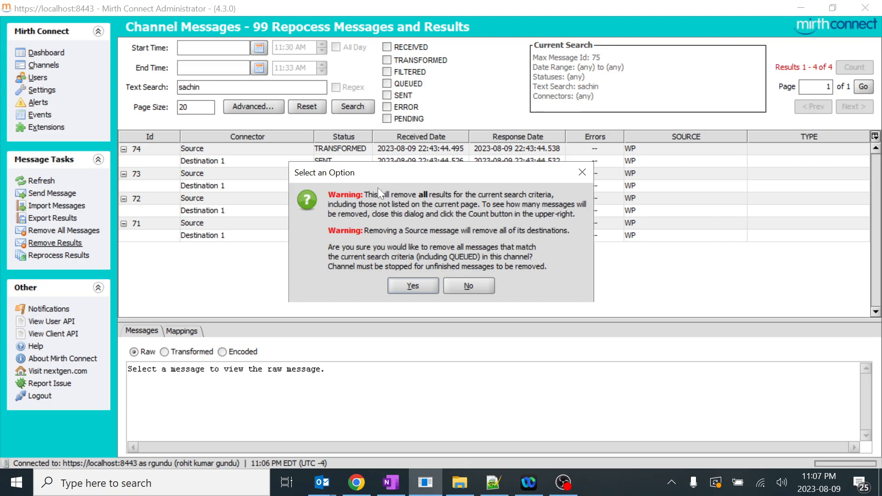
mouse_move(533, 185)
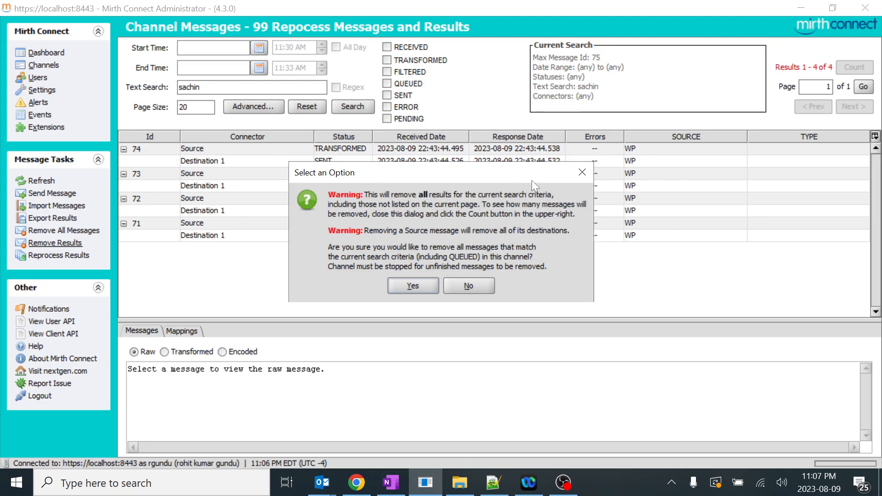
click(412, 284)
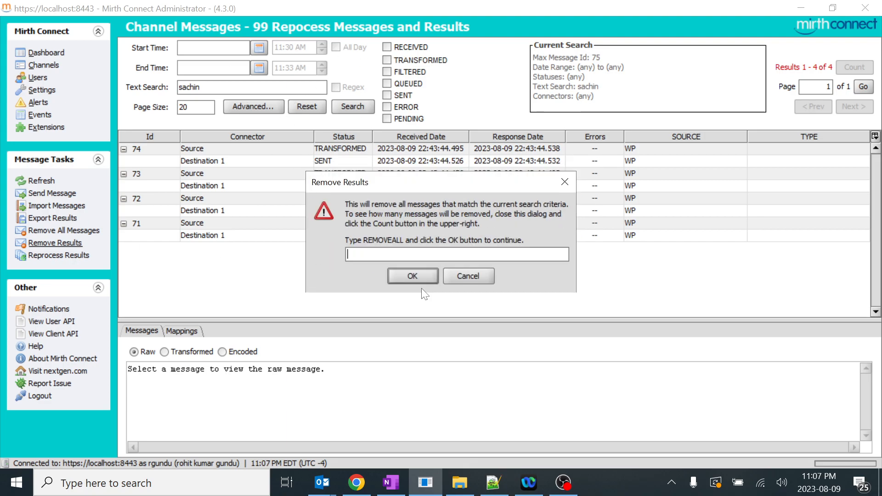
text(R)
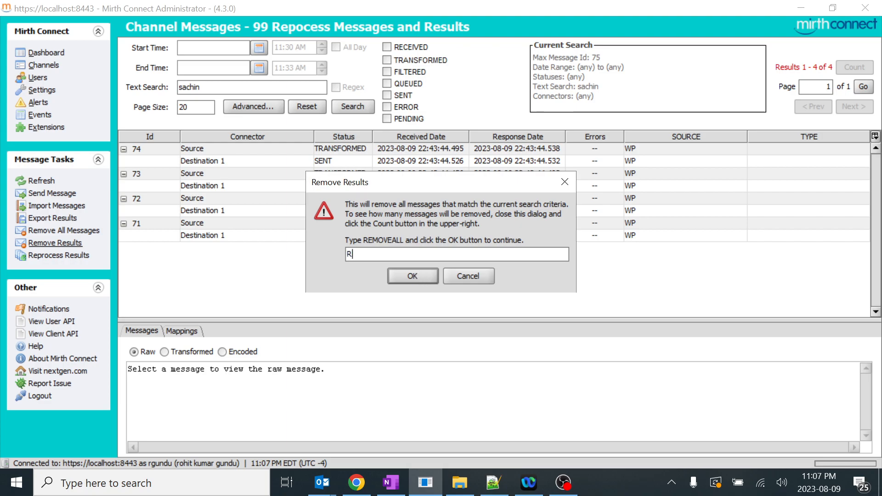
text(EMOVEALL)
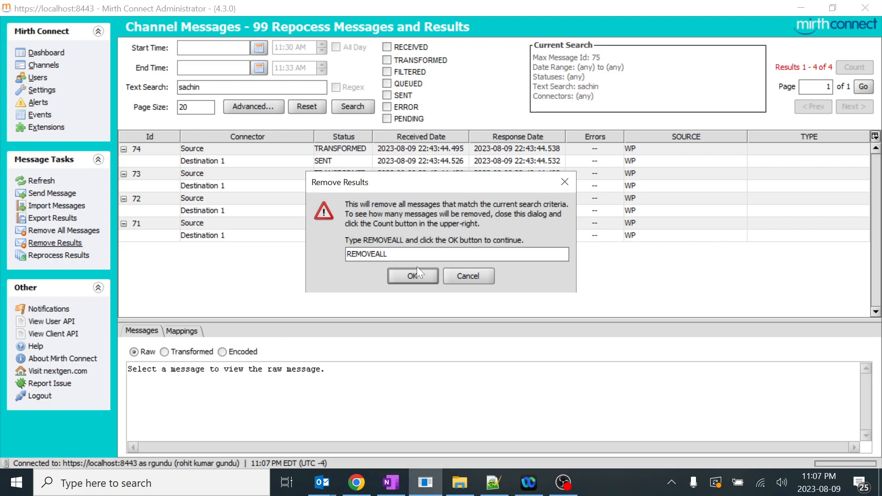
mouse_move(416, 275)
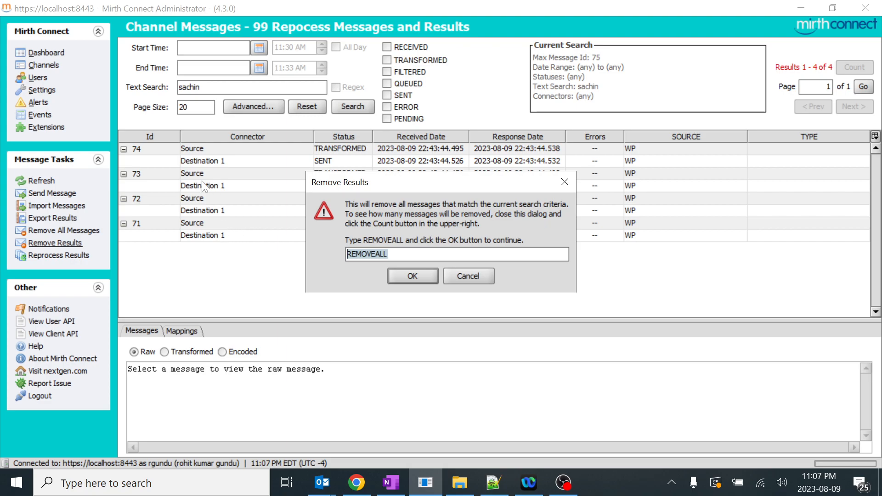
mouse_move(204, 187)
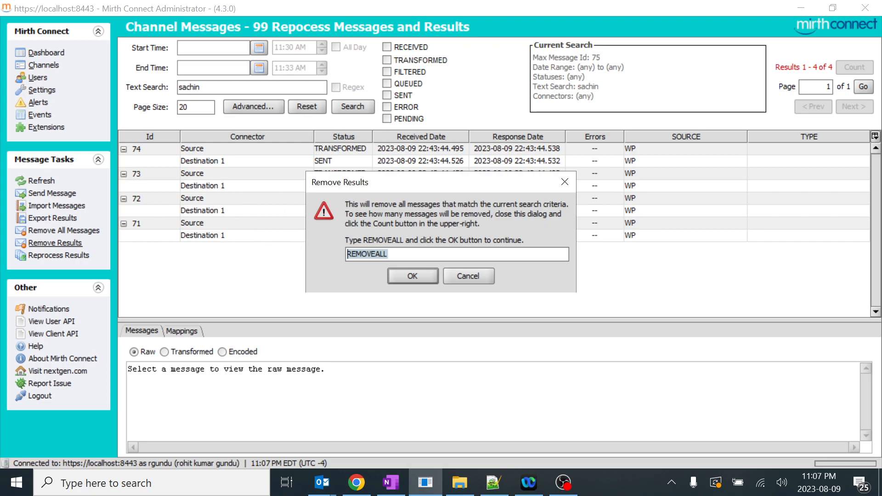
click(467, 275)
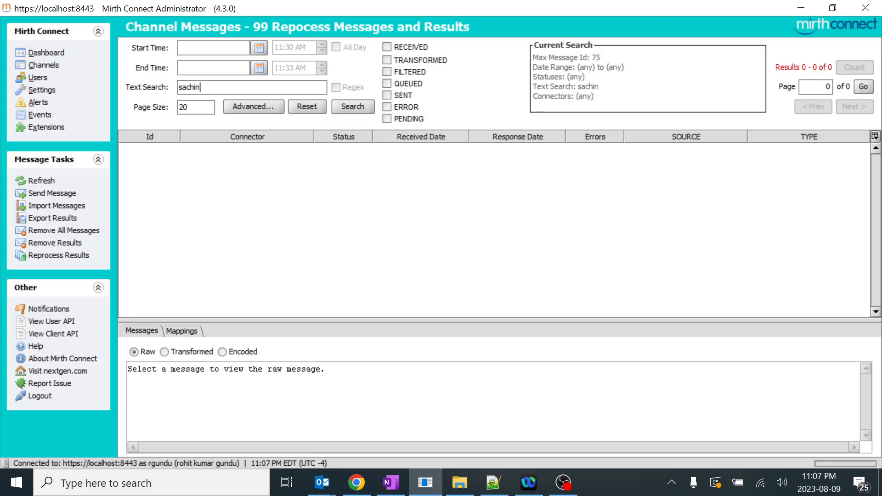
- Check the channel's dashboard statistics and its message list after the removal
click(352, 107)
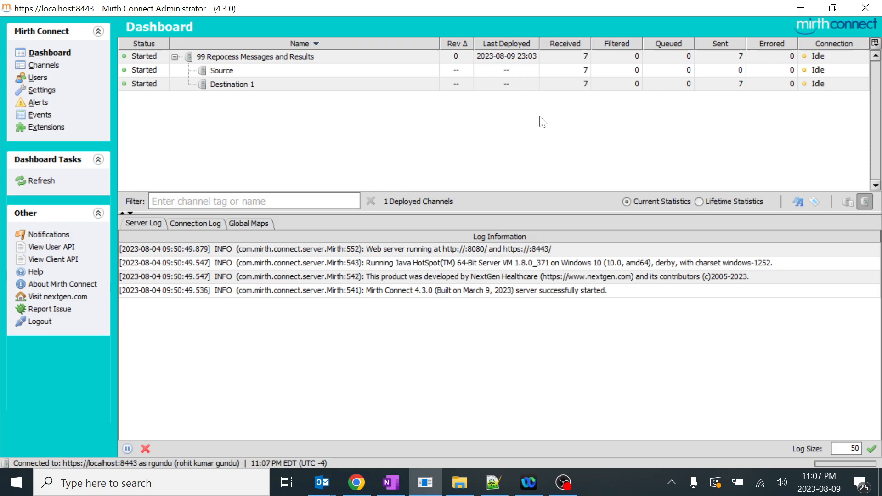
mouse_move(758, 88)
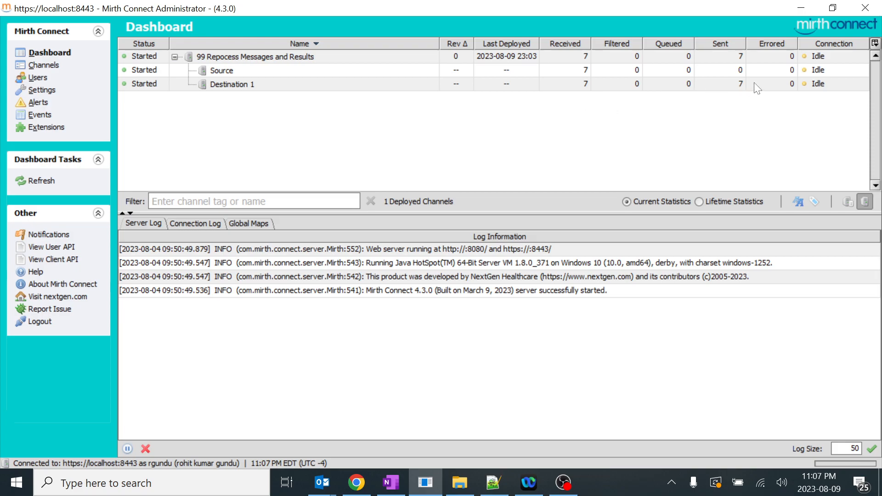
mouse_move(743, 90)
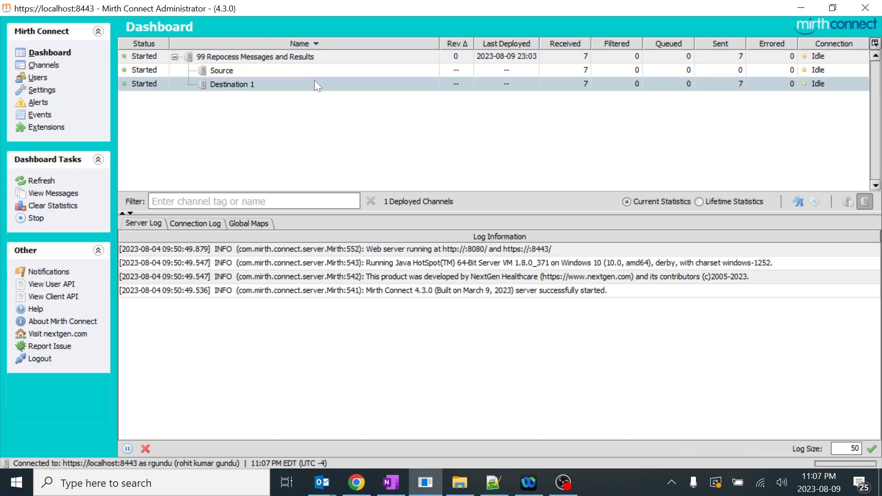
double_click(254, 56)
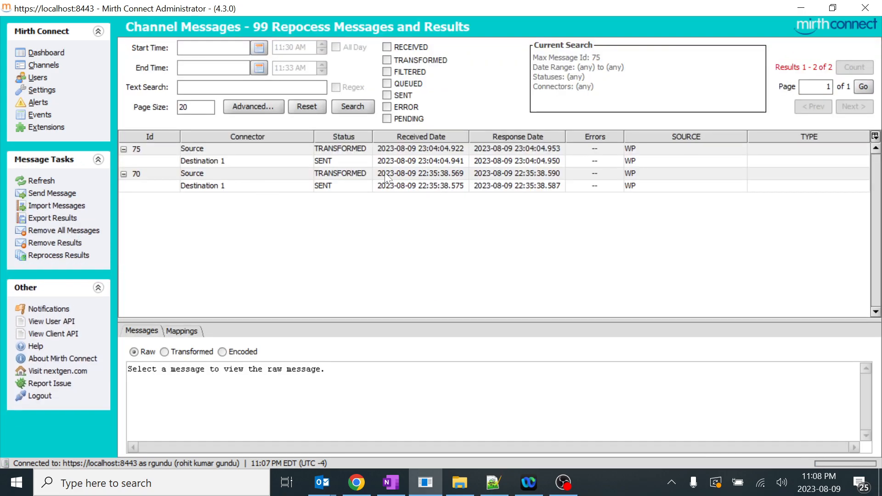
mouse_move(67, 70)
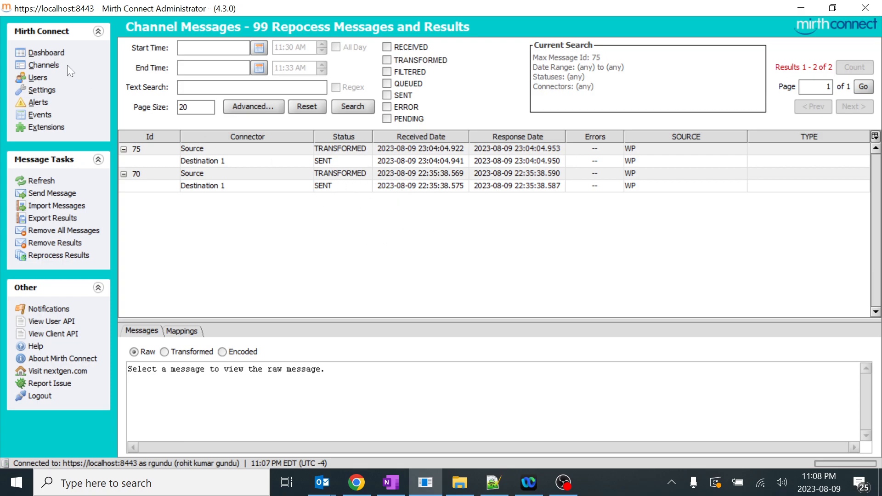
click(50, 52)
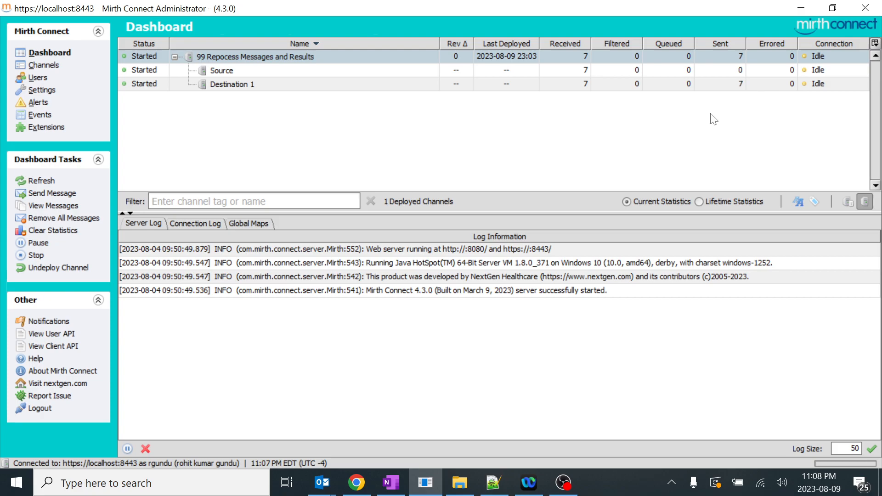
mouse_move(338, 79)
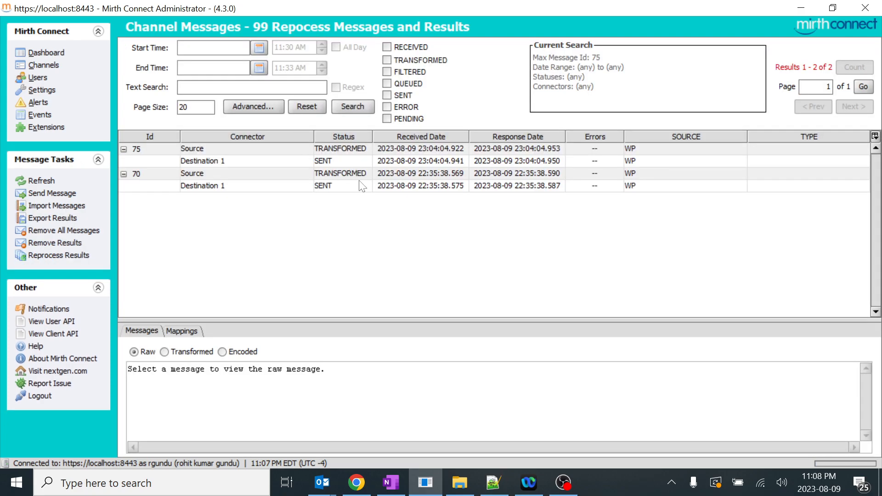
- Inspect remaining messages 75 and 70, then reopen the unfiltered message list
click(191, 148)
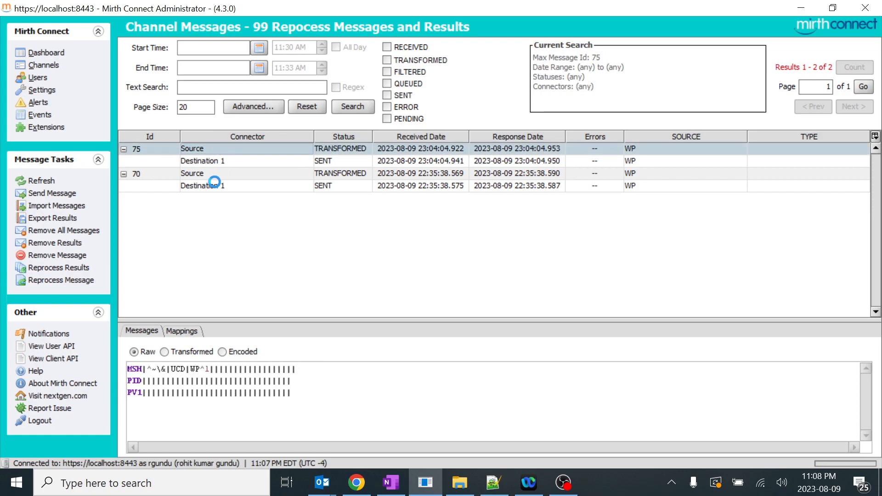
click(202, 186)
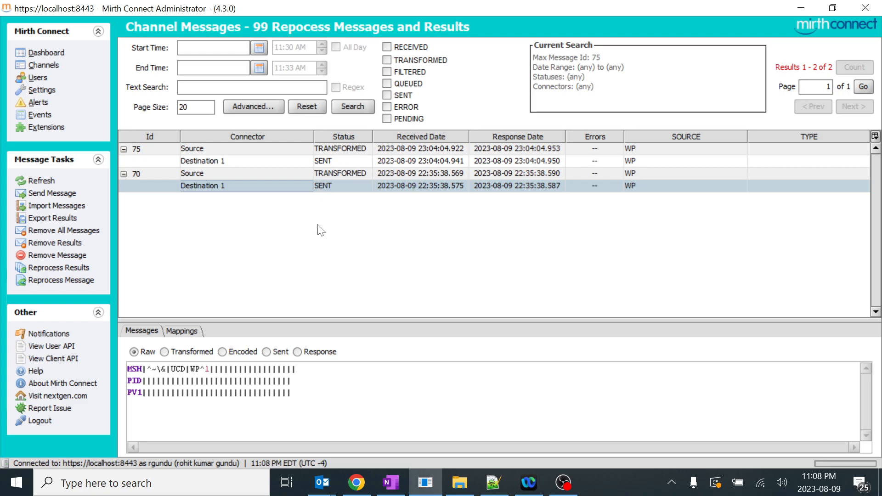
click(49, 53)
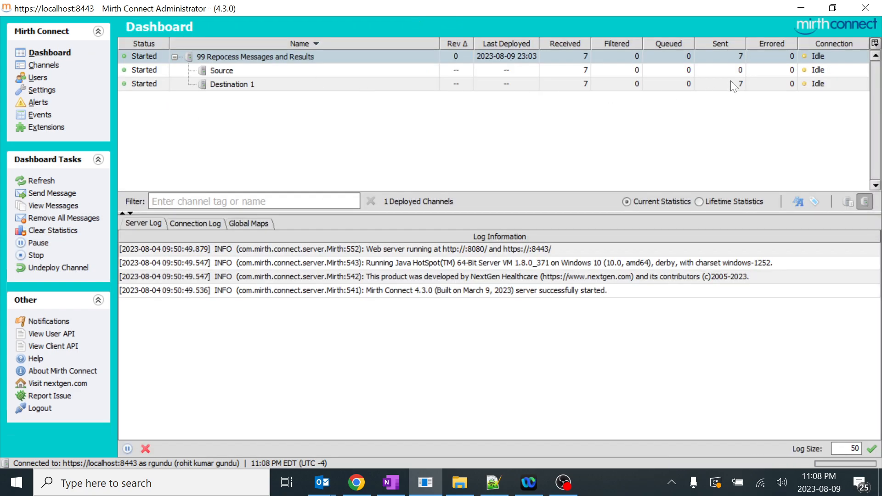
mouse_move(743, 91)
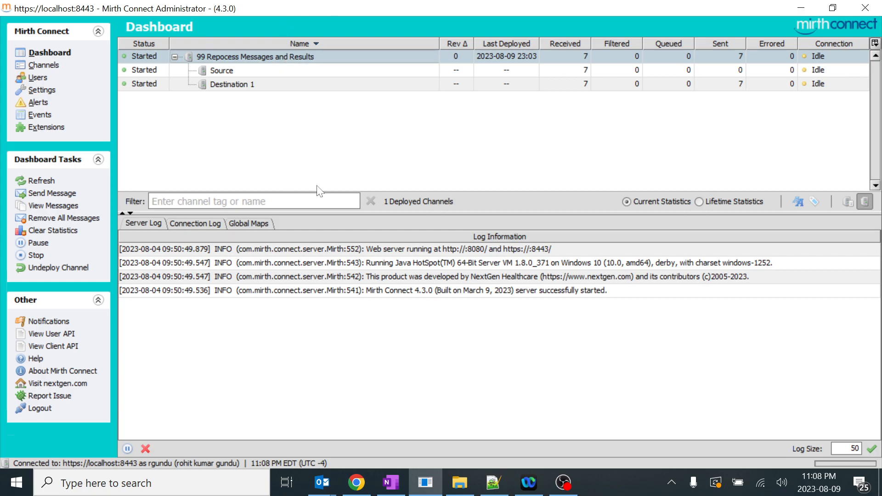
mouse_move(742, 90)
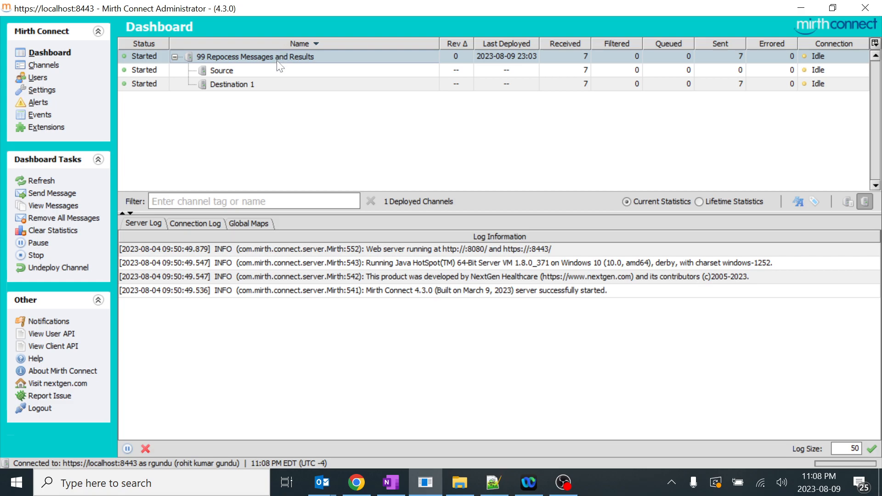
double_click(254, 56)
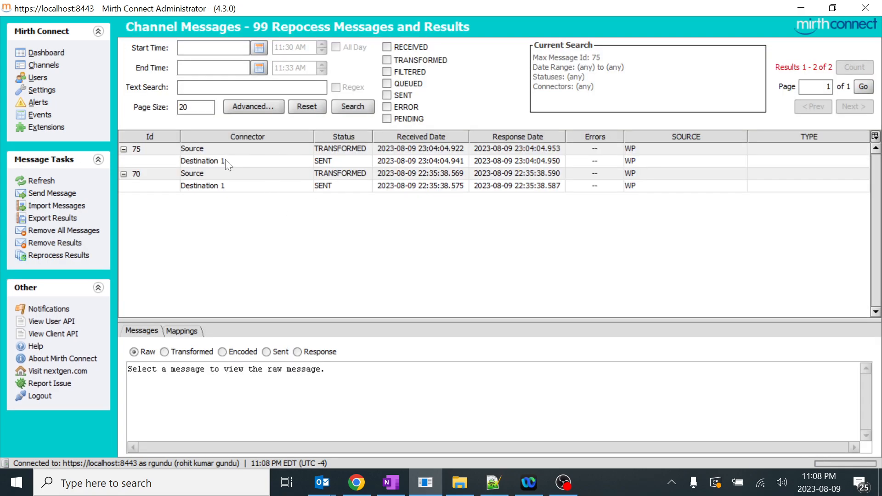
mouse_move(236, 167)
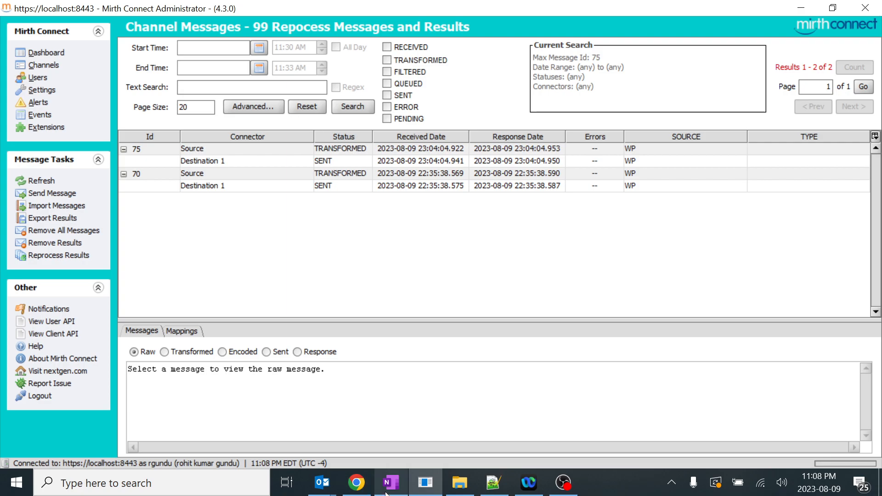
click(389, 483)
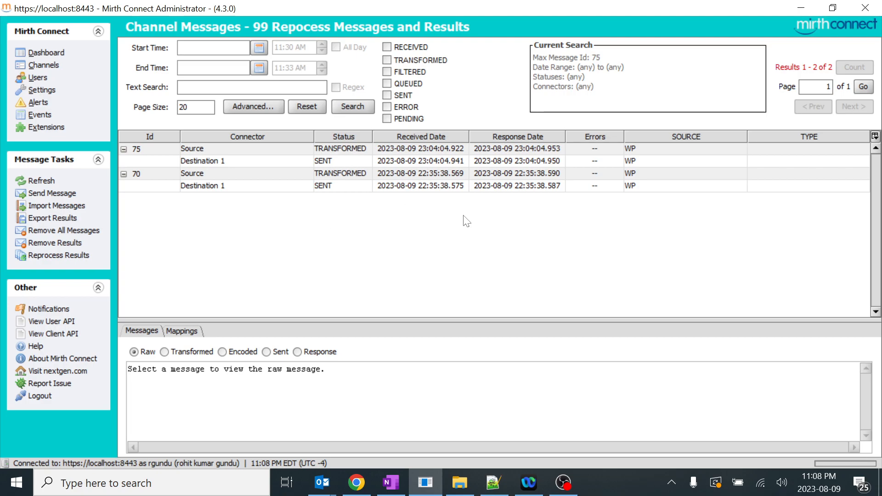
mouse_move(312, 201)
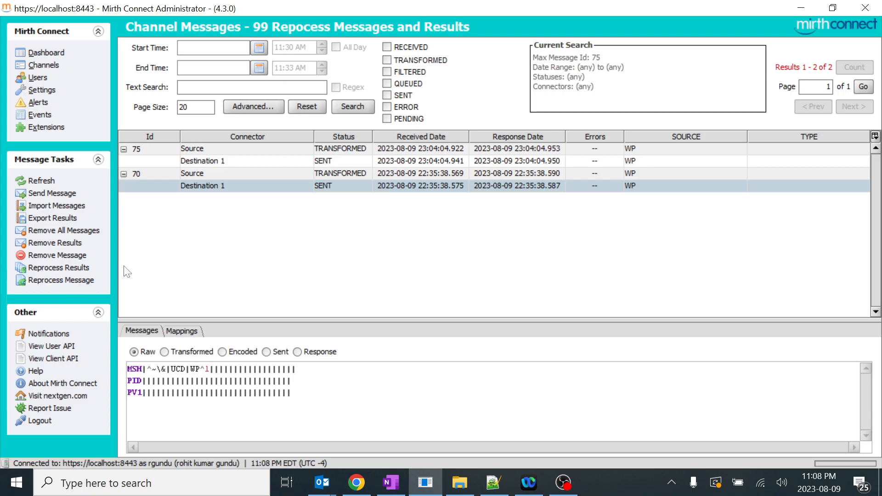
mouse_move(63, 230)
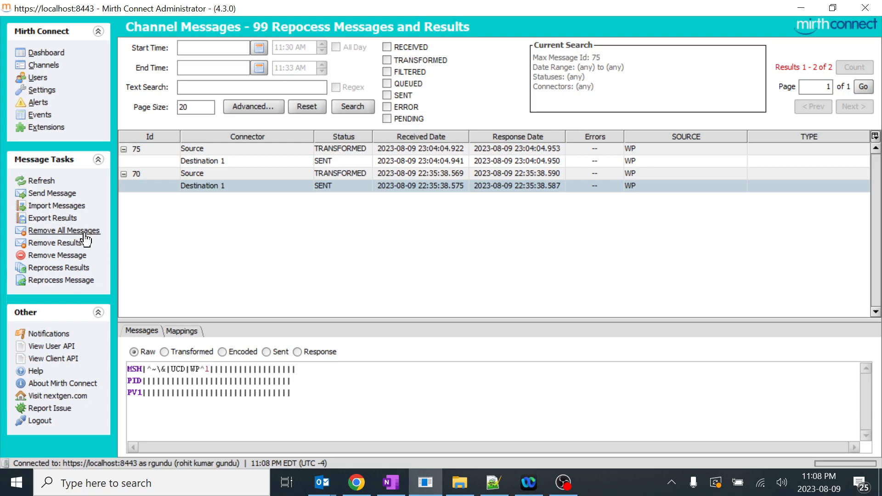
- Start Remove All Messages, including the running channel, and confirm clearing statistics too
click(66, 230)
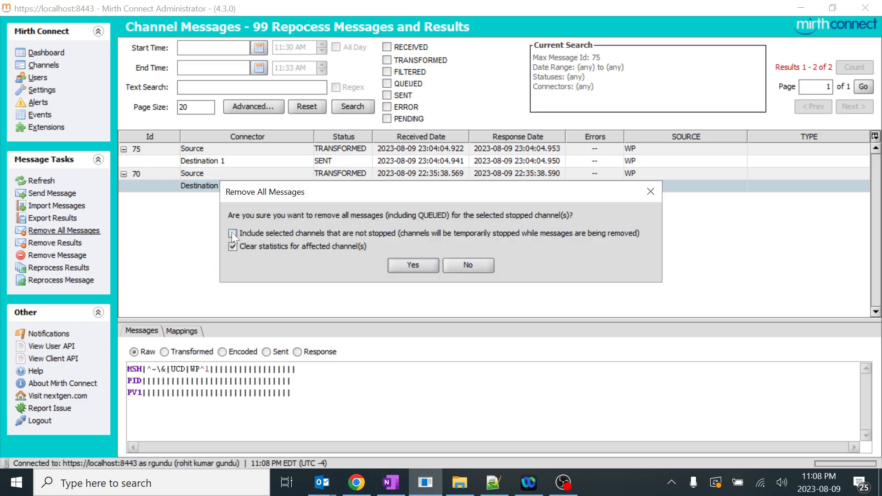
click(233, 233)
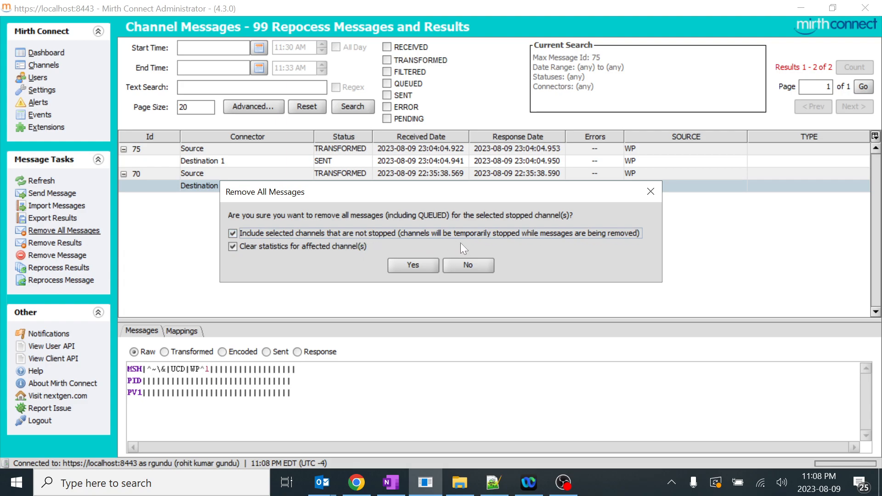
click(413, 265)
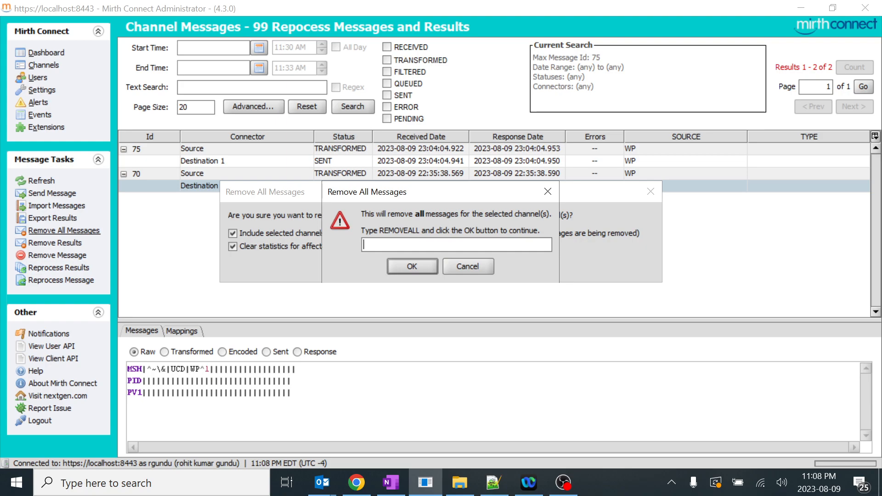
- Enter the REMOVEALL confirmation word and delete every message from the channel
text(REVE)
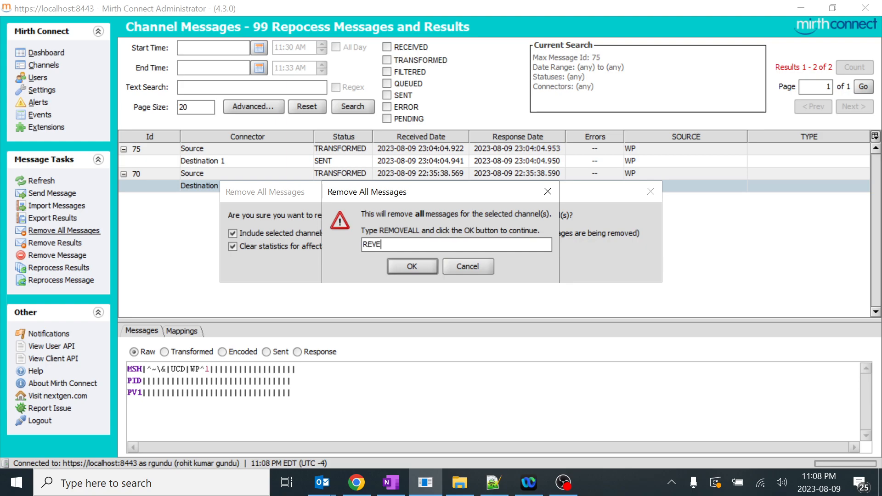
key(BackSpace)
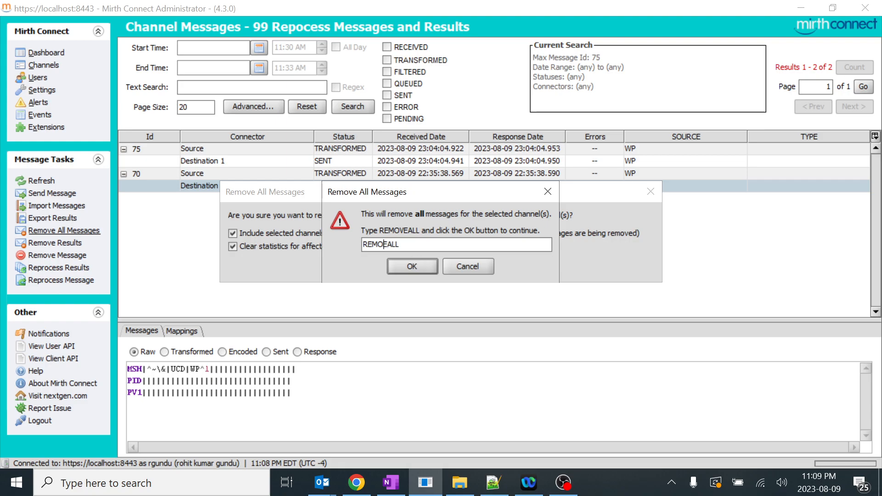
click(412, 267)
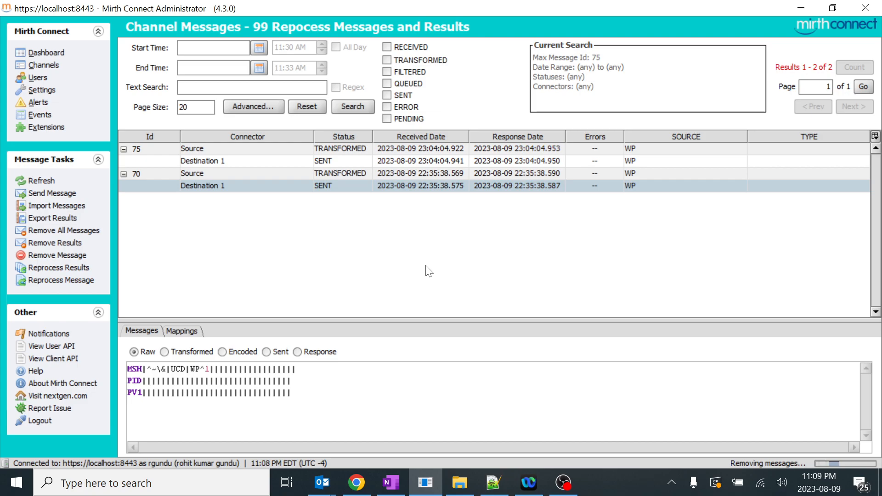
click(63, 230)
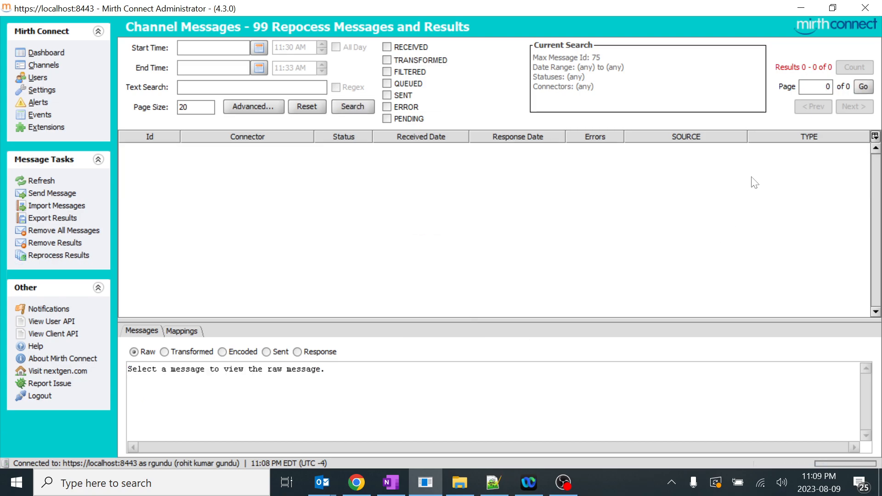
mouse_move(771, 87)
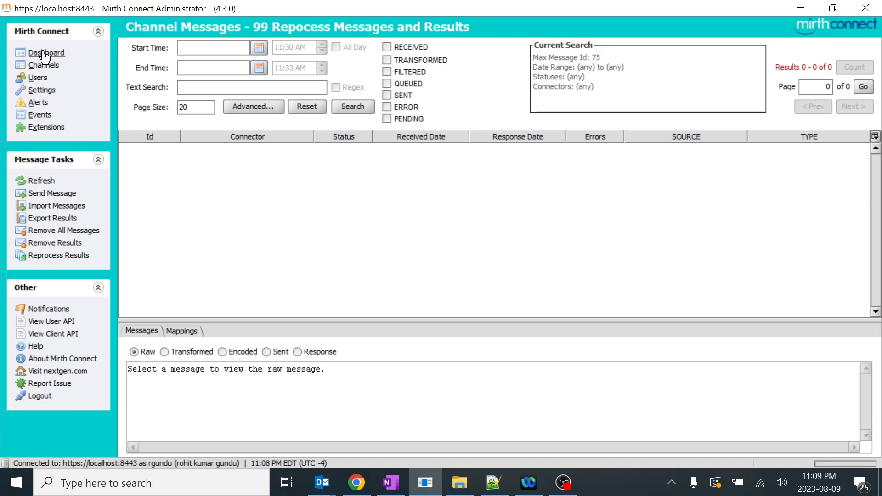
click(45, 53)
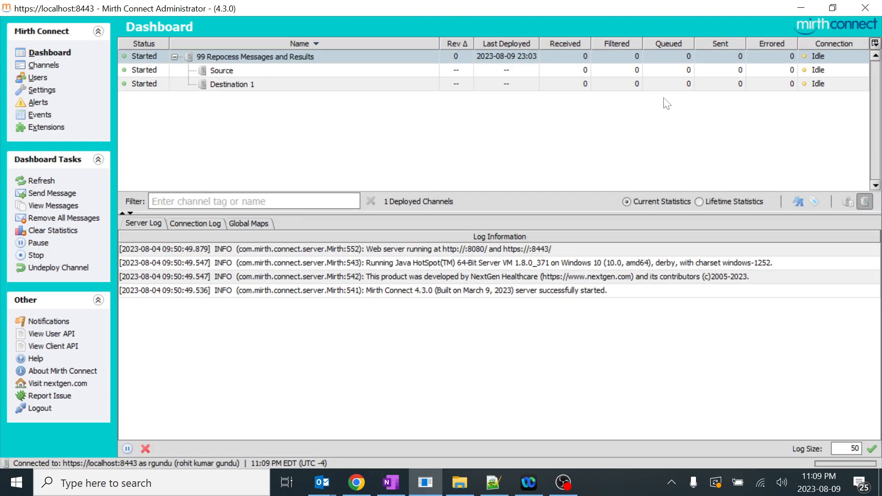
mouse_move(277, 56)
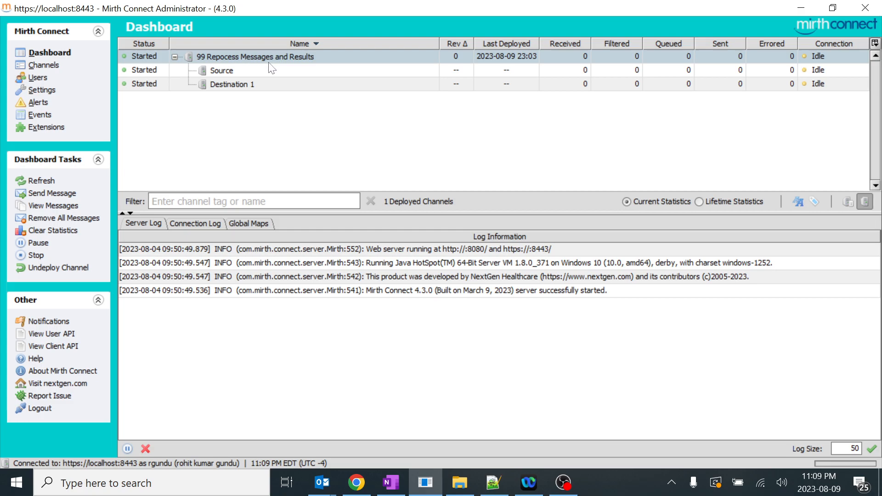
mouse_move(293, 70)
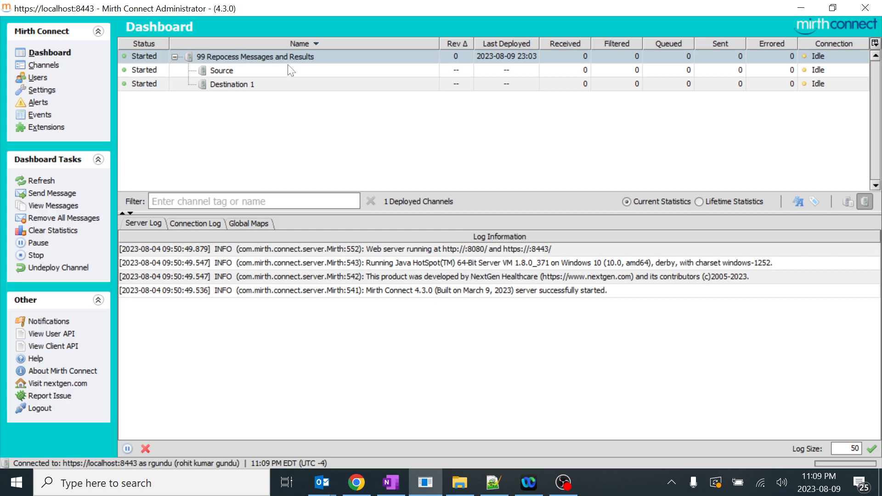
mouse_move(303, 89)
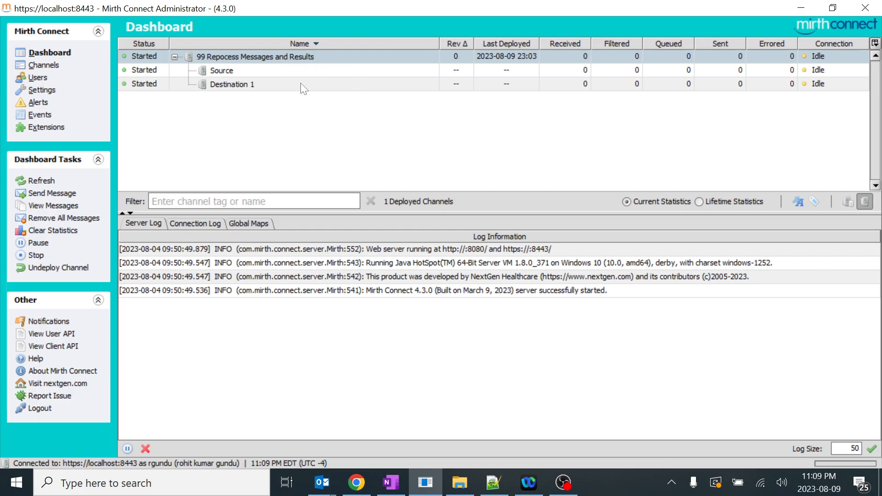
mouse_move(492, 483)
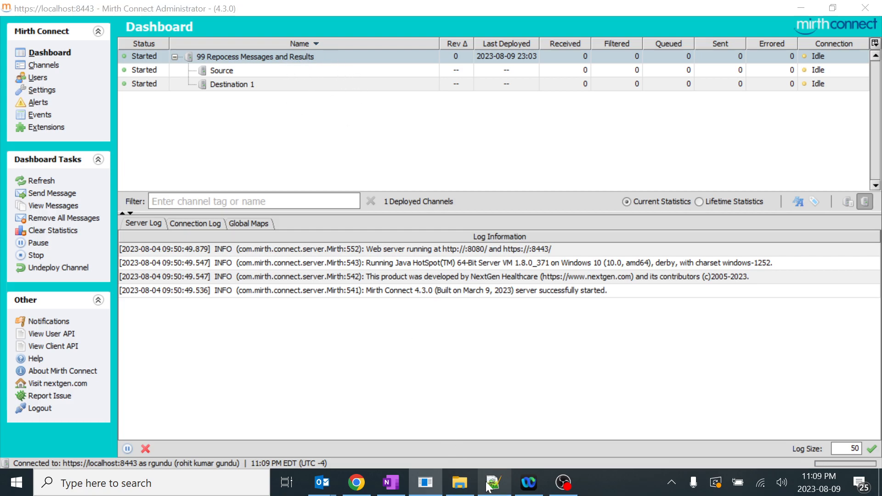
- Send a test message through 99 Repocess Messages and Results and refresh the dashboard counts
click(493, 482)
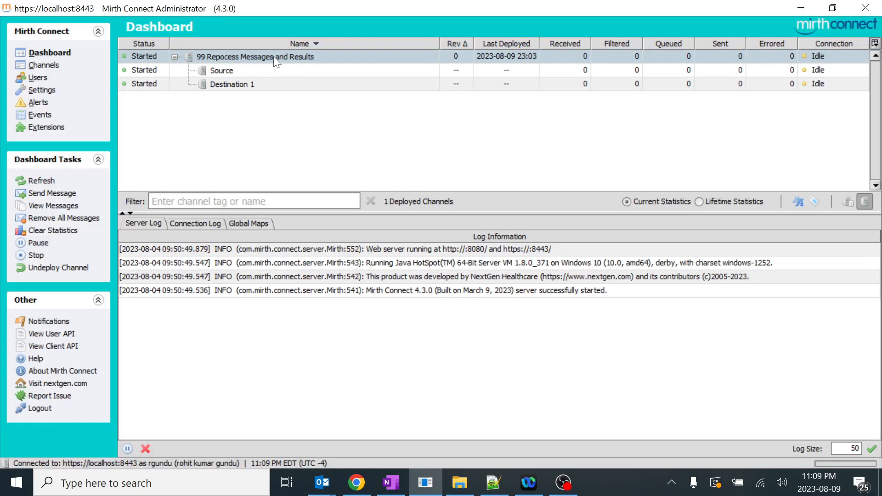
click(51, 193)
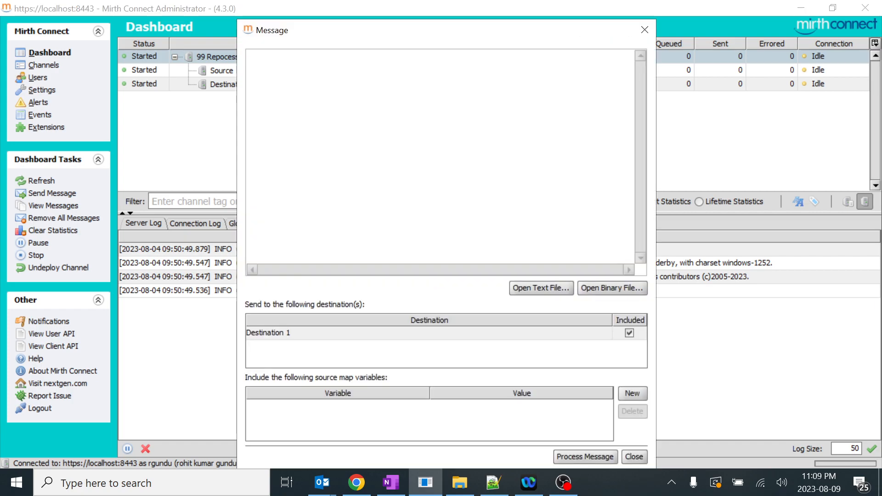
click(634, 457)
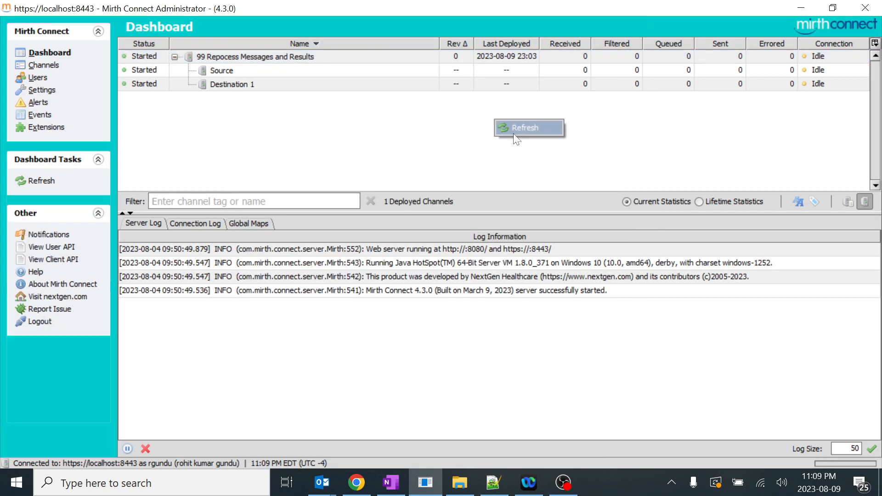
click(255, 56)
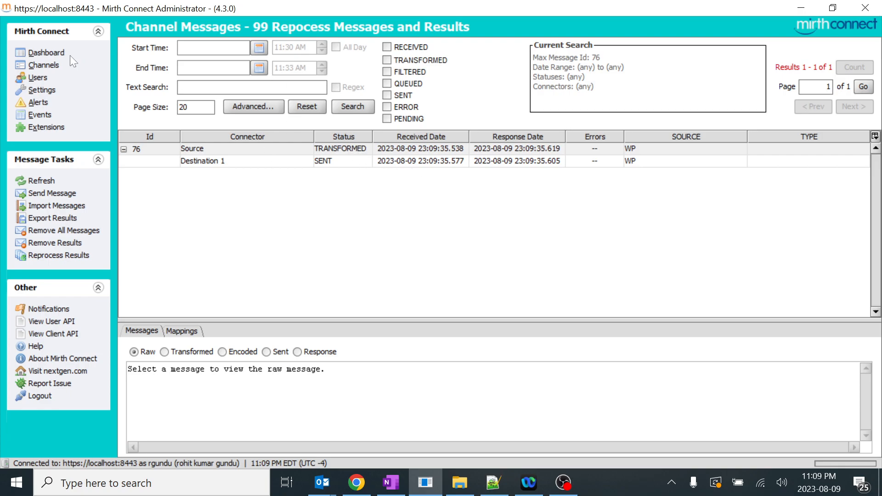
click(46, 51)
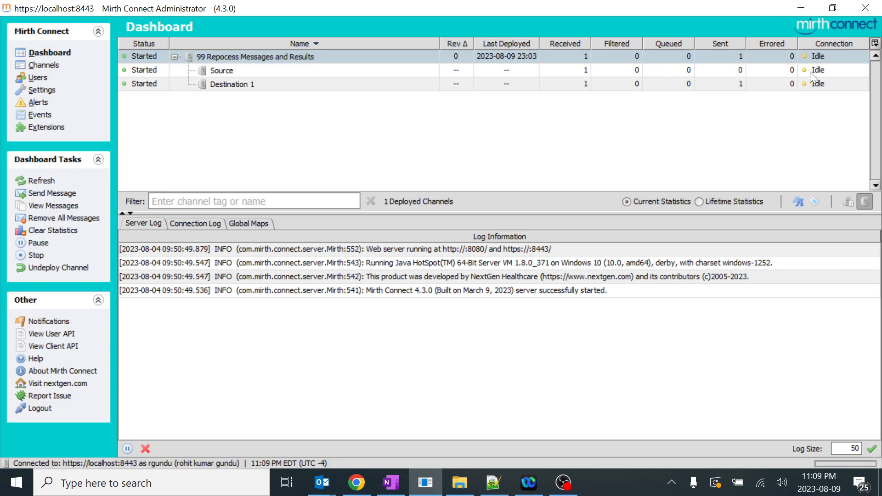
mouse_move(759, 84)
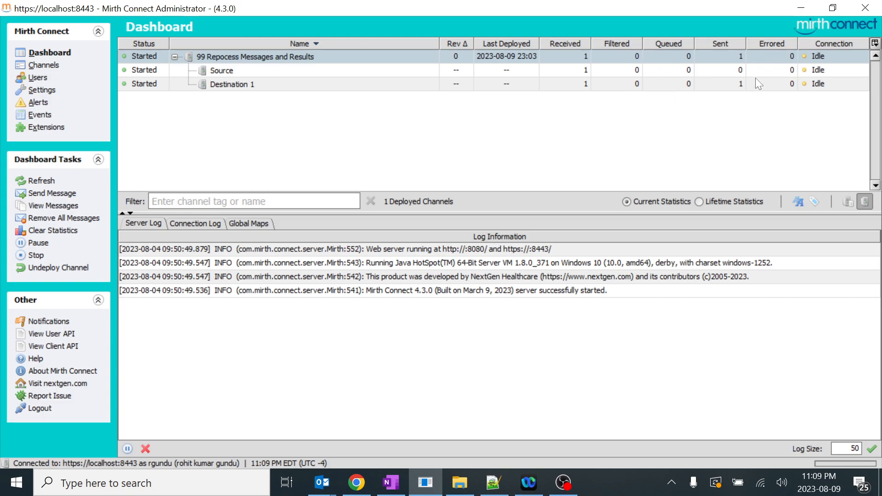
mouse_move(756, 81)
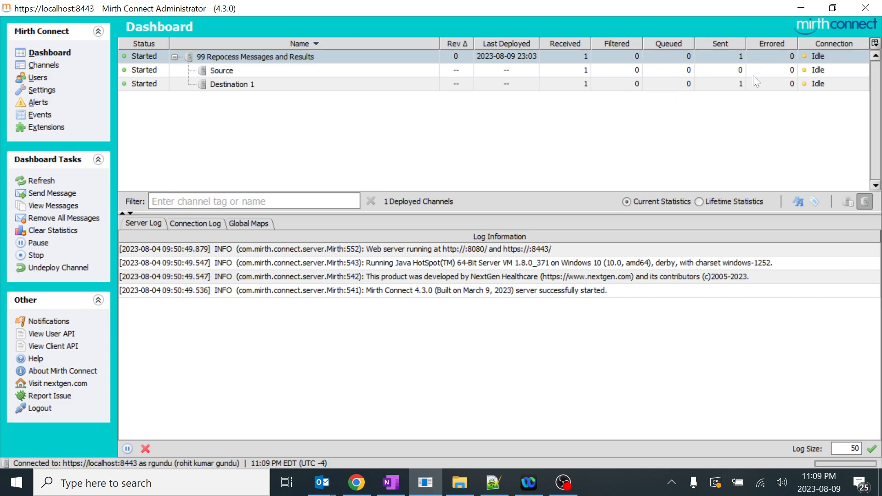
mouse_move(701, 76)
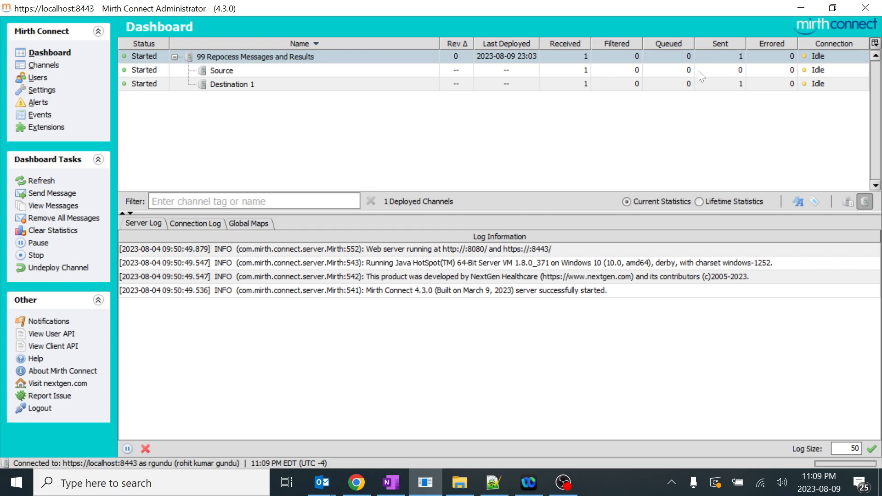
mouse_move(690, 76)
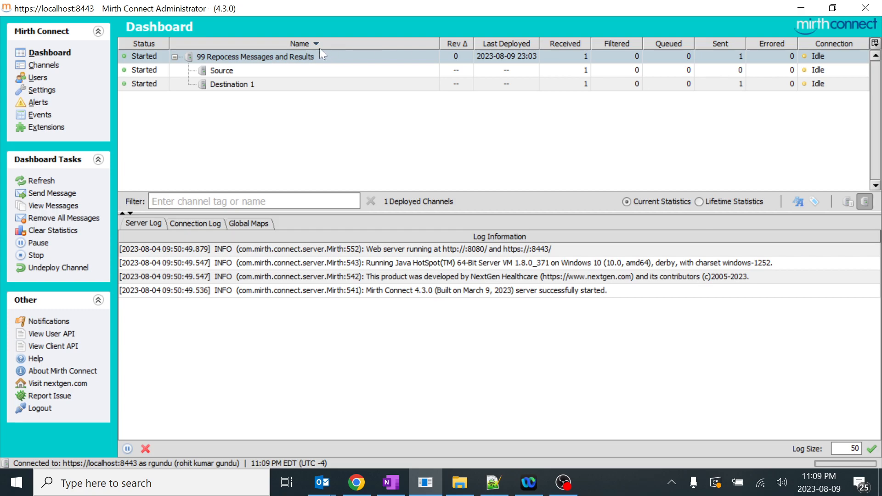
- Clear all statistics for the channel to zero, then view its stored messages
right_click(255, 56)
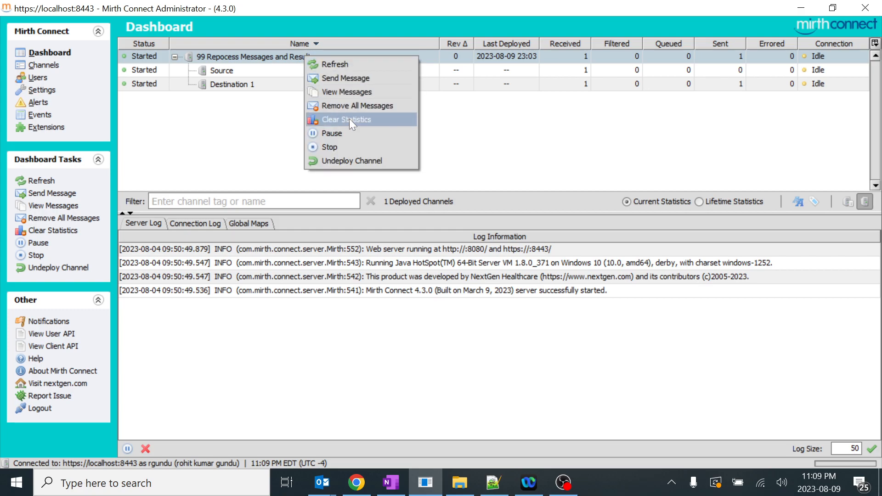
click(346, 120)
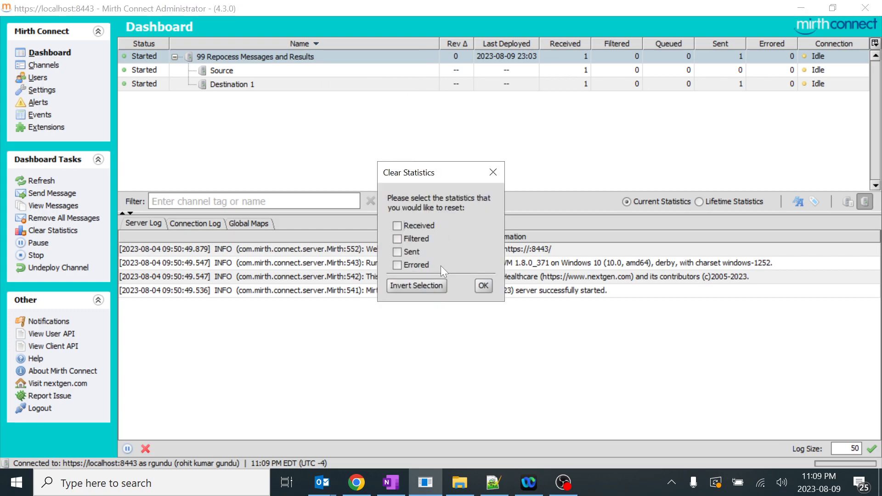
click(415, 285)
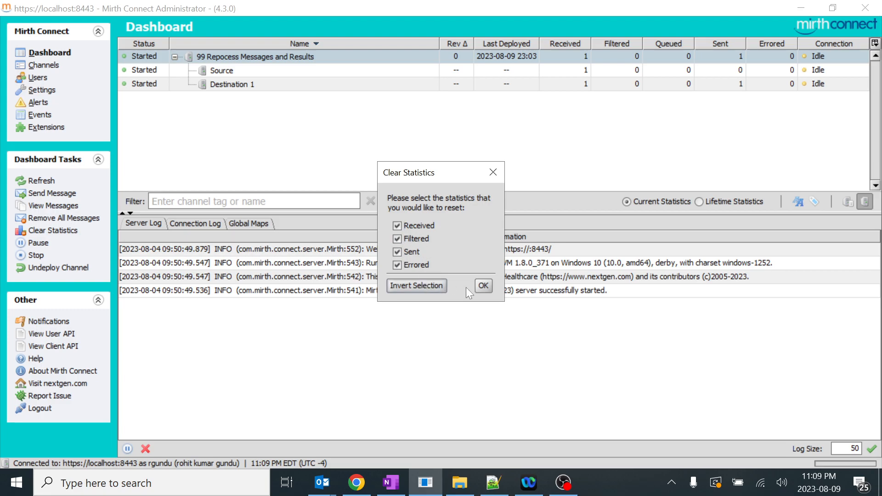
click(483, 286)
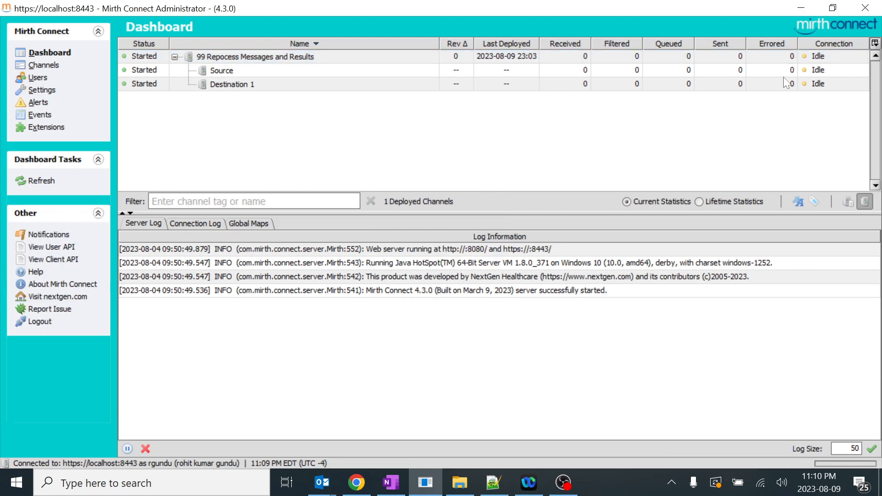
click(255, 56)
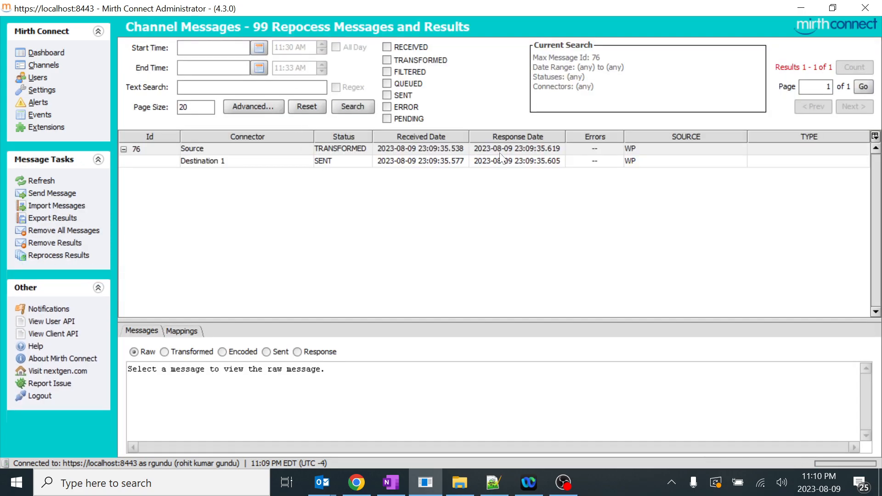
- Return to the dashboard and switch to the 32 Remove Msgs notes in OneNote
click(46, 52)
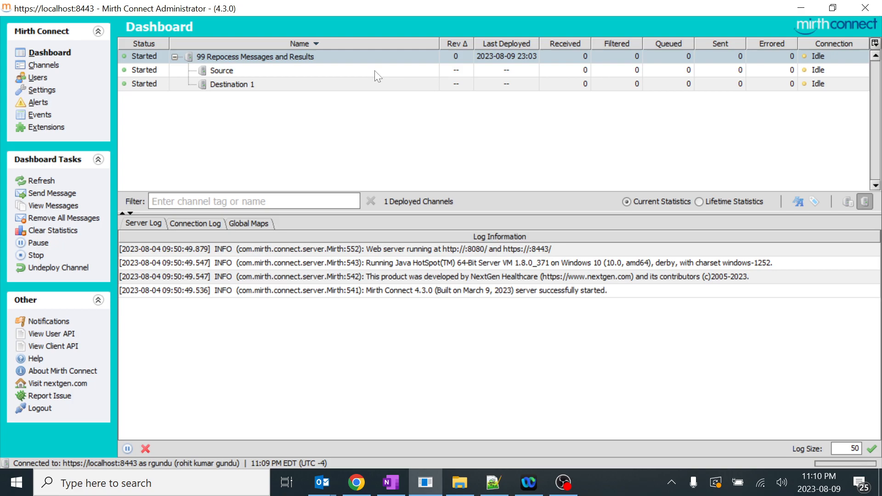
click(390, 482)
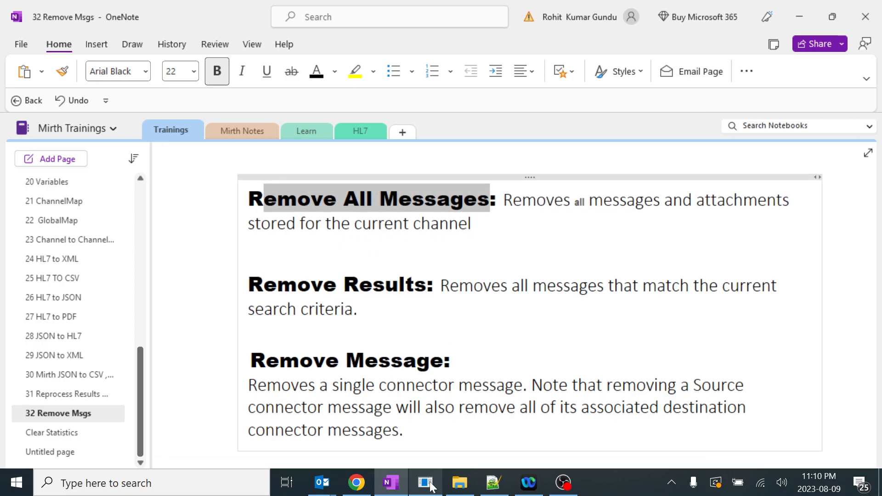
click(424, 483)
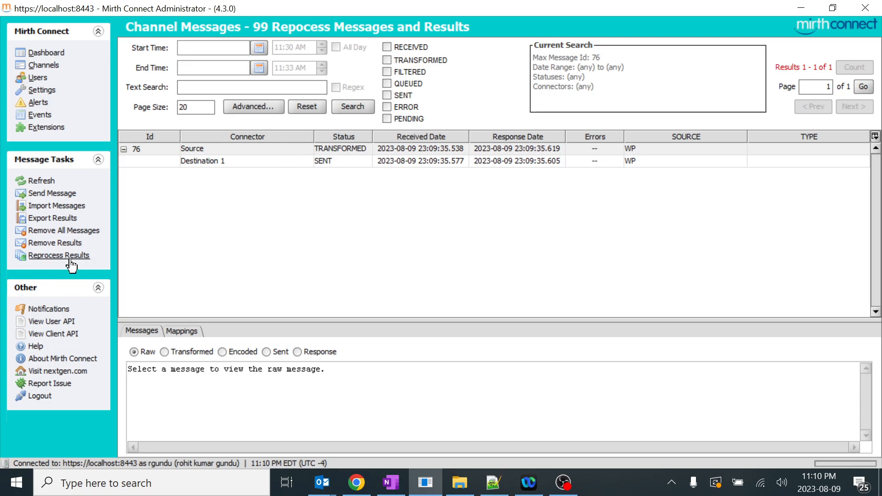
mouse_move(59, 254)
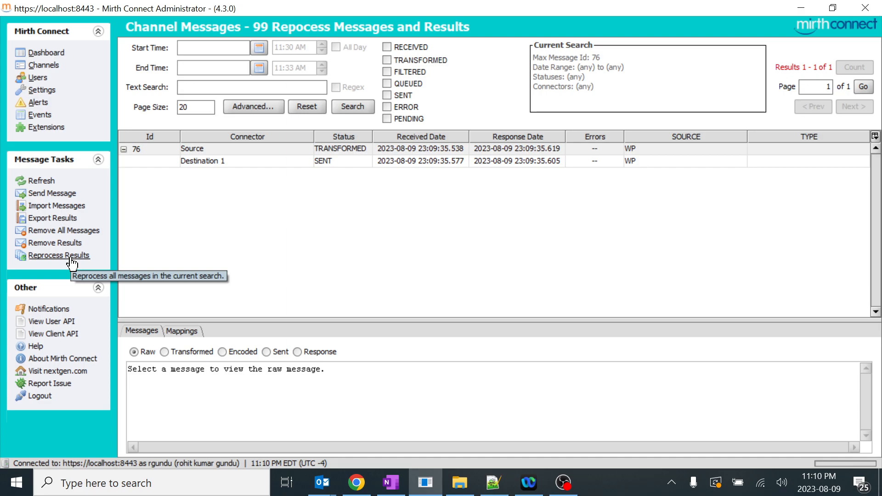
mouse_move(84, 262)
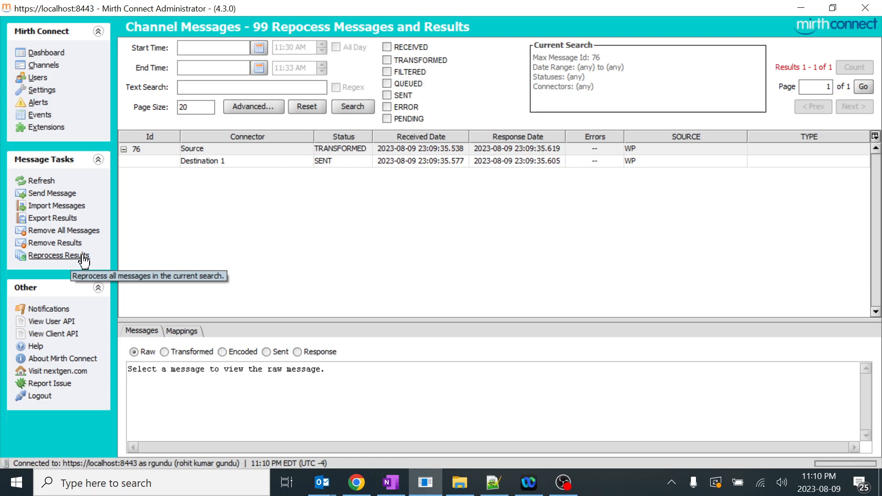
mouse_move(149, 244)
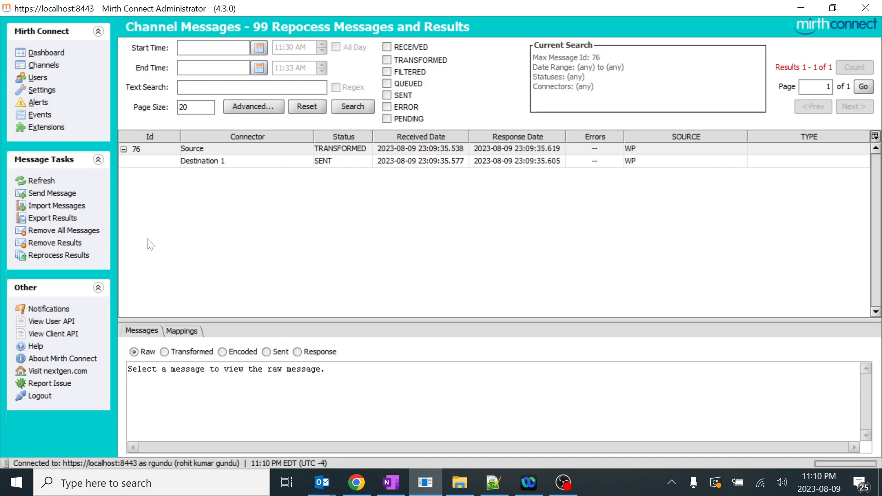
mouse_move(95, 249)
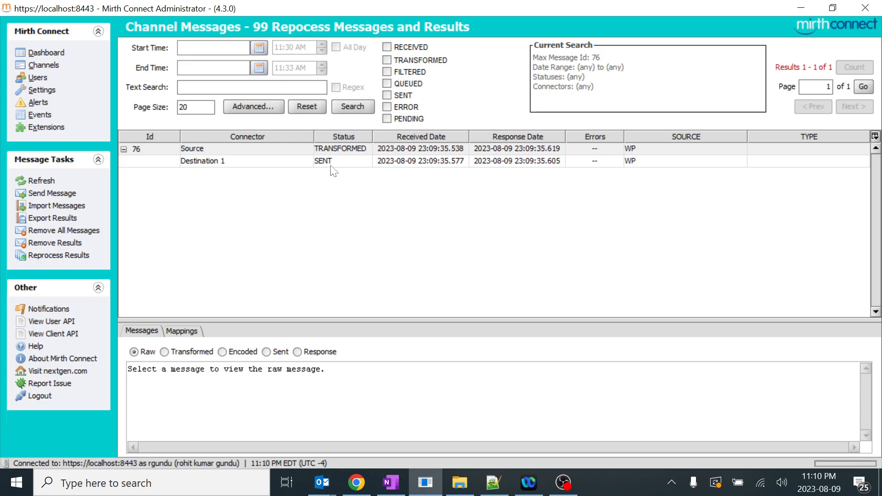
mouse_move(337, 177)
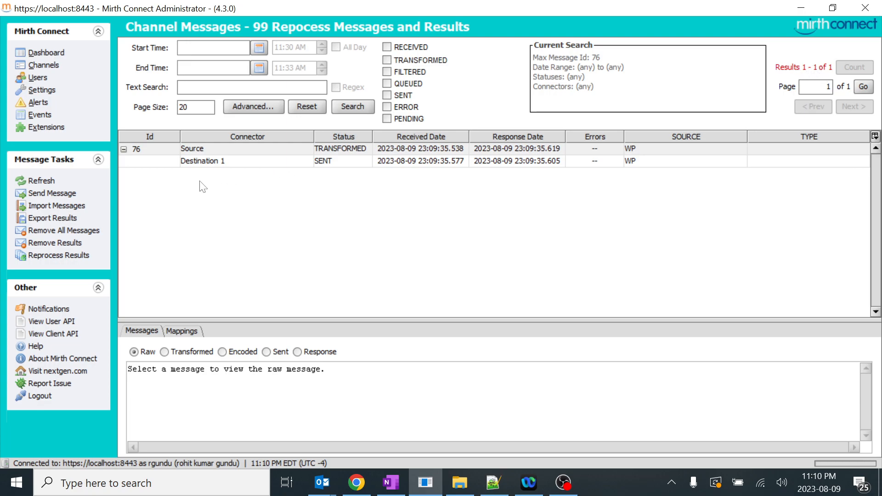
mouse_move(89, 254)
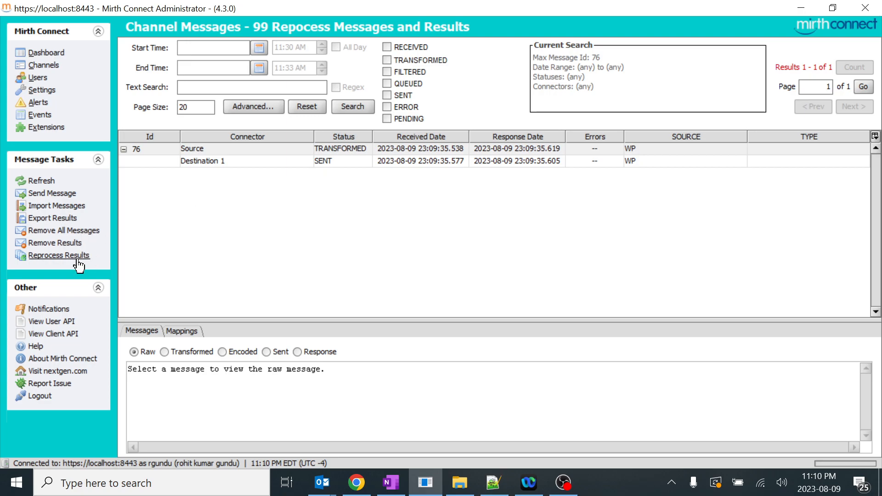
- Return to the dashboard and switch to the remove-messages slide in OneNote
click(50, 52)
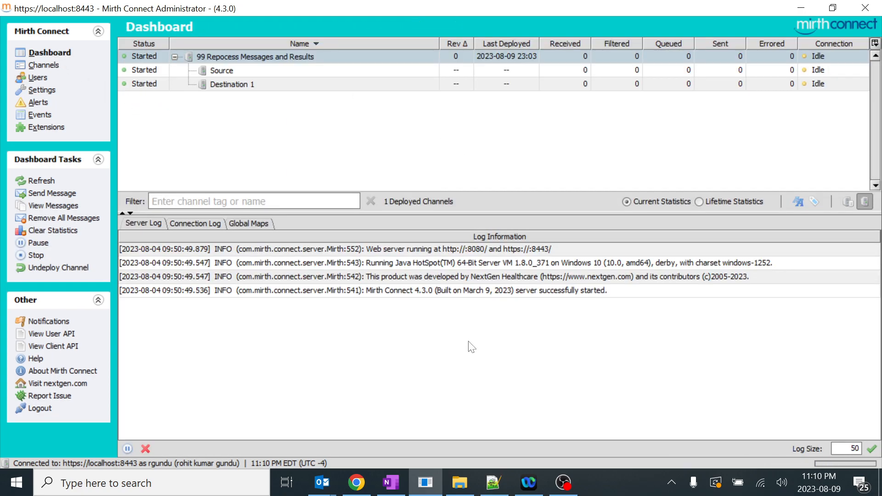
click(390, 482)
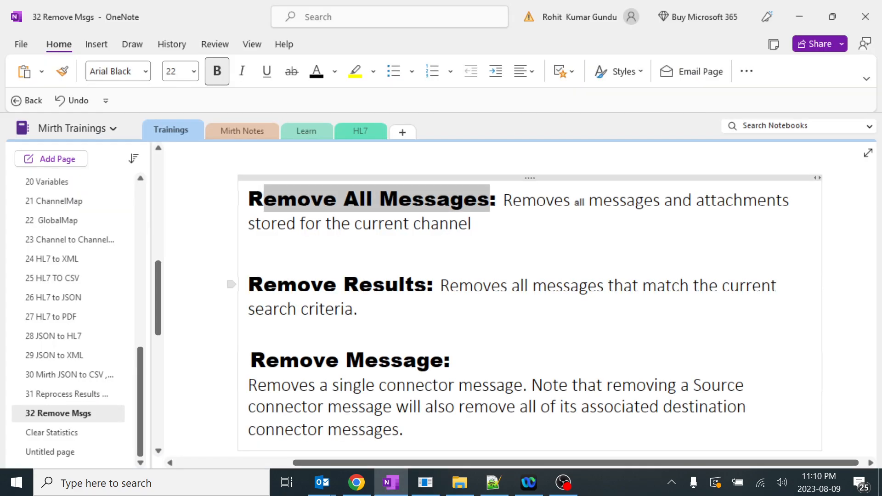